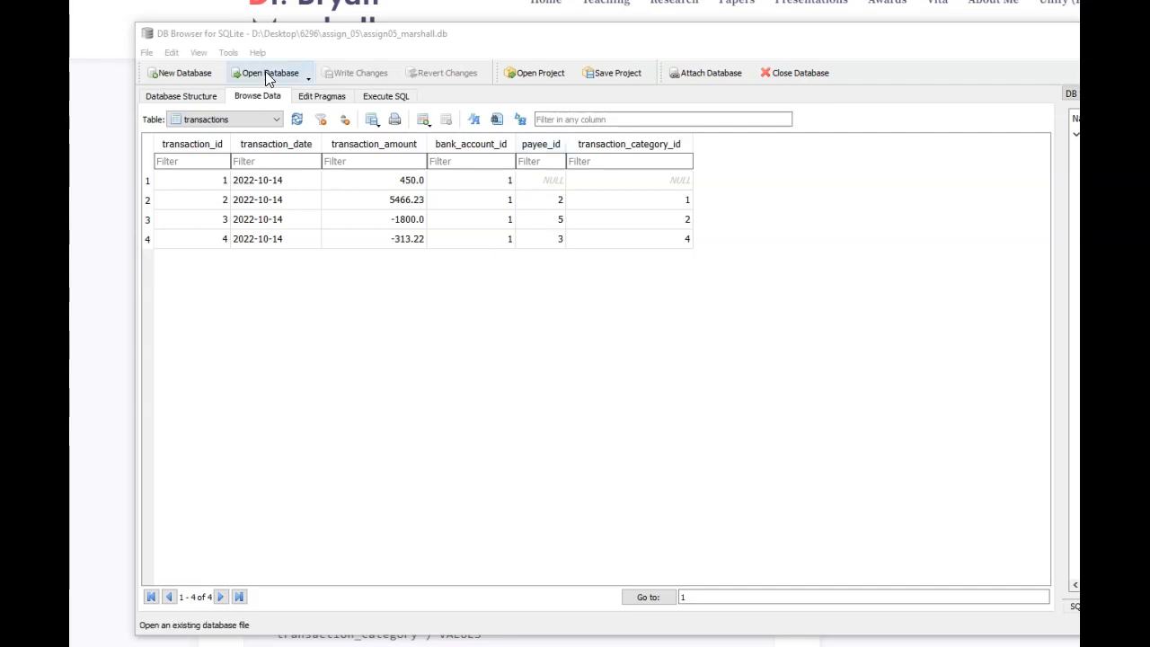
Step: Inspect the bank_account table's column structure, then browse its rows
left_click(180, 97)
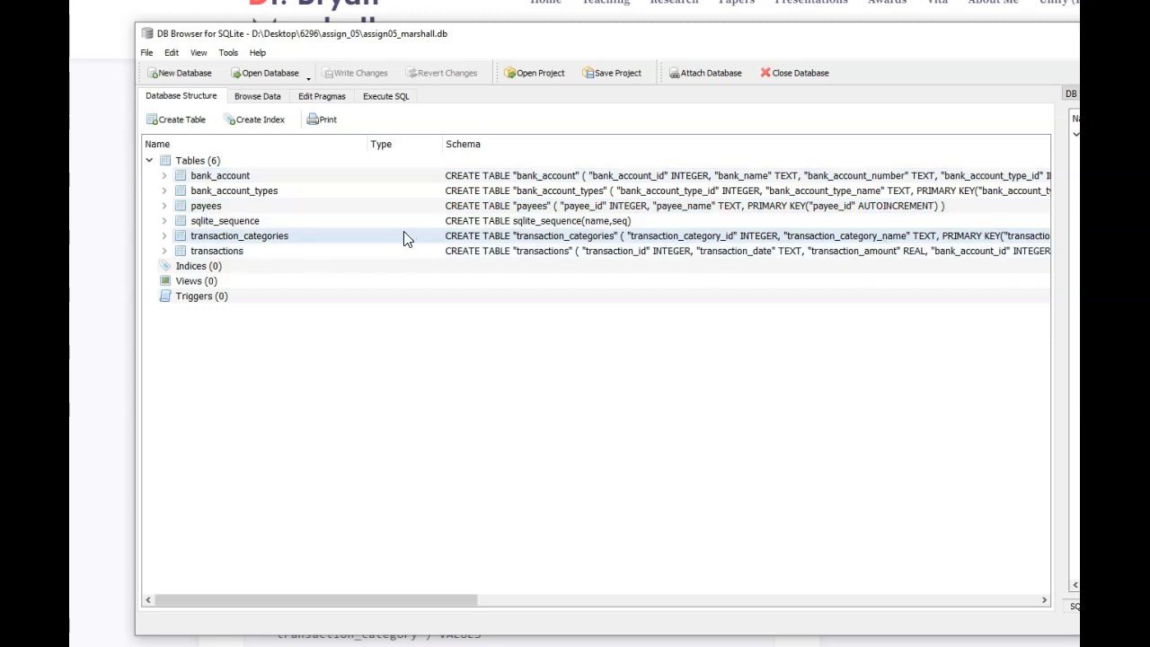
left_click(166, 176)
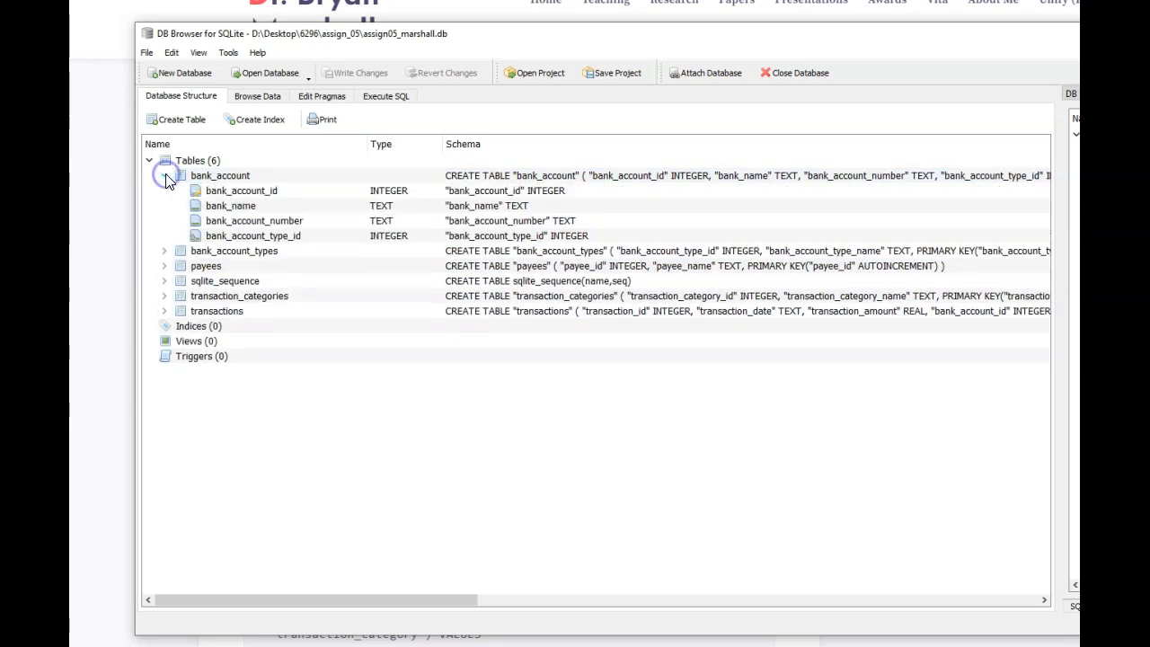
left_click(256, 220)
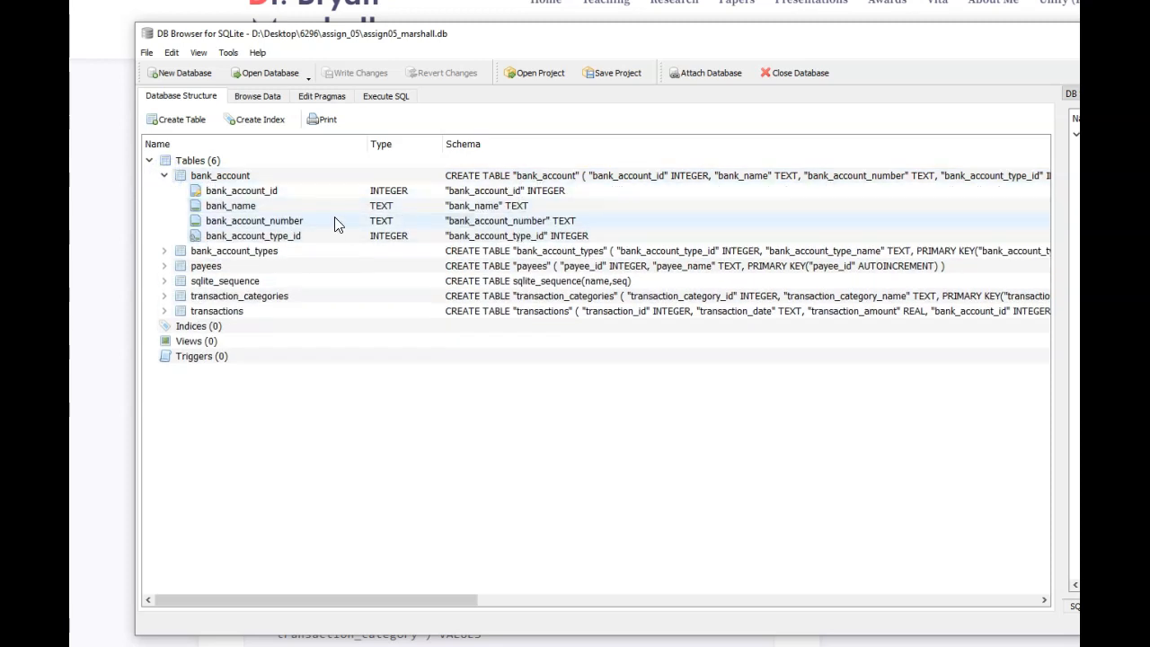
left_click(163, 176)
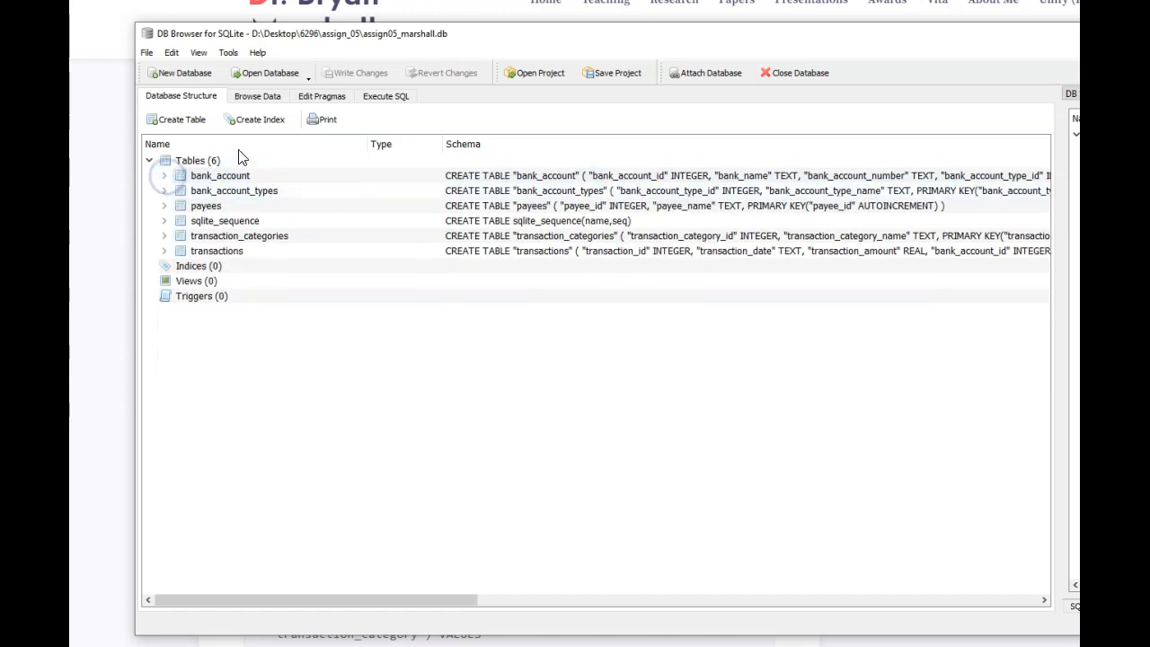
left_click(257, 97)
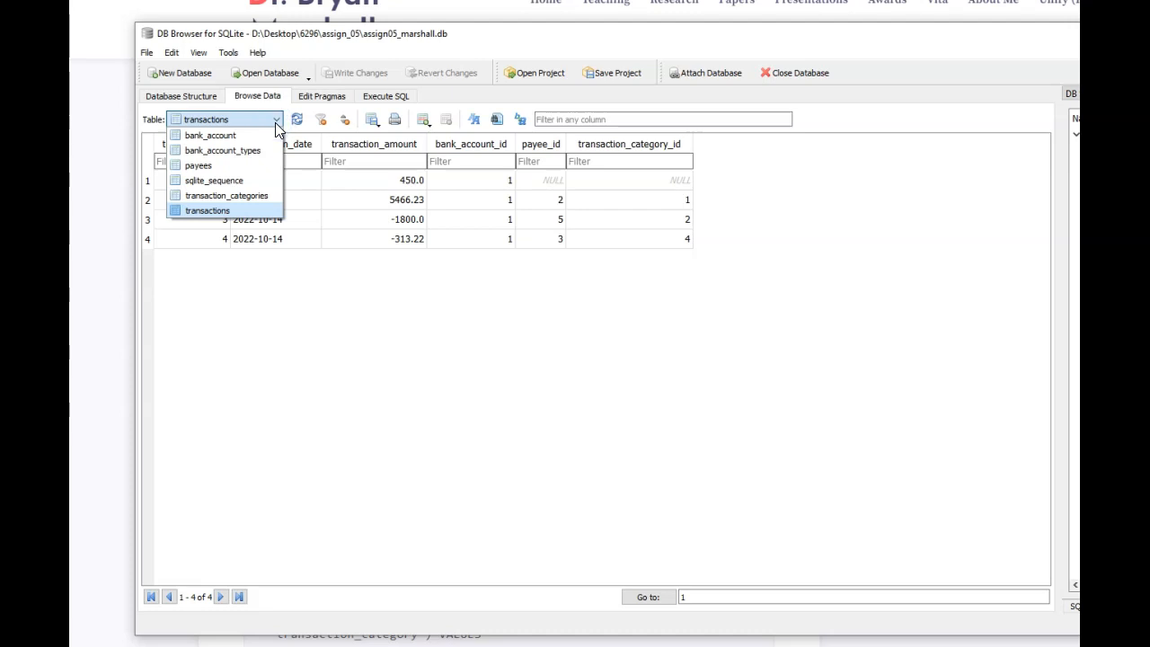
left_click(210, 135)
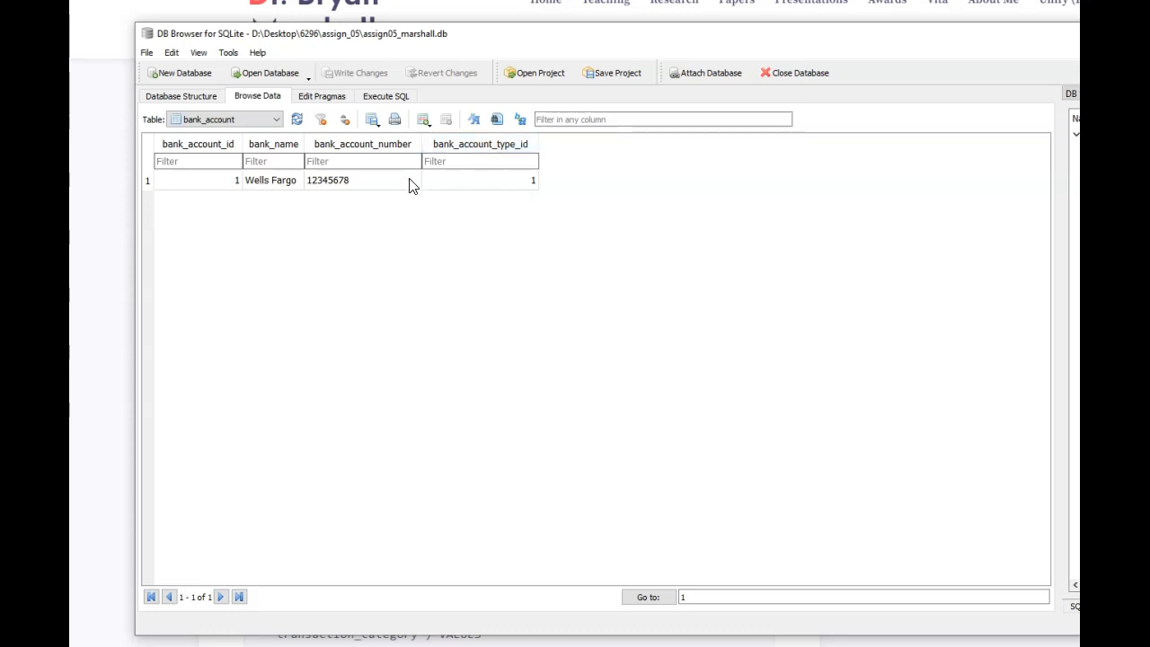
Step: Browse the transaction_categories and transactions tables, then scroll the assignment page to the transaction lines
left_click(224, 118)
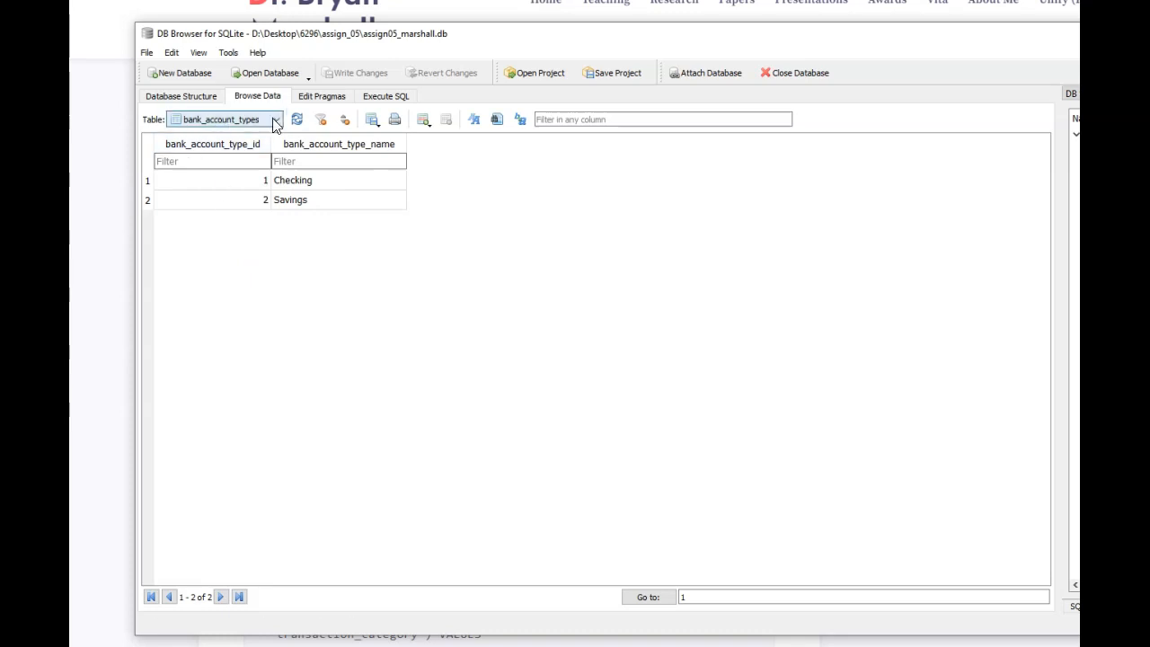
left_click(225, 118)
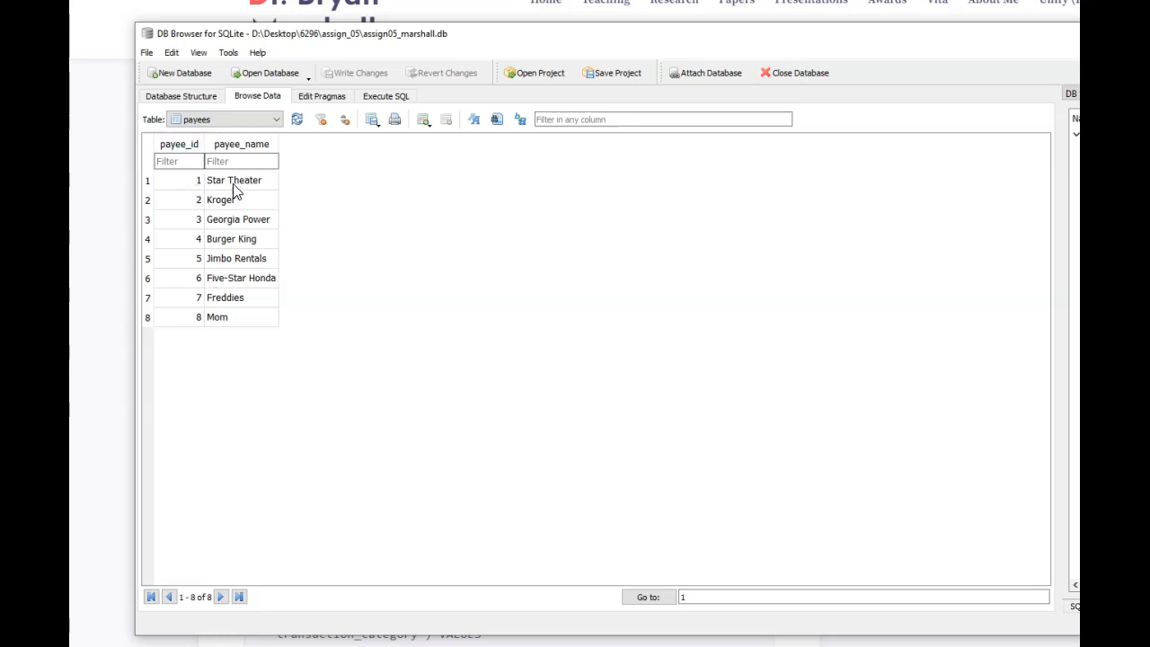
mouse_move(298, 327)
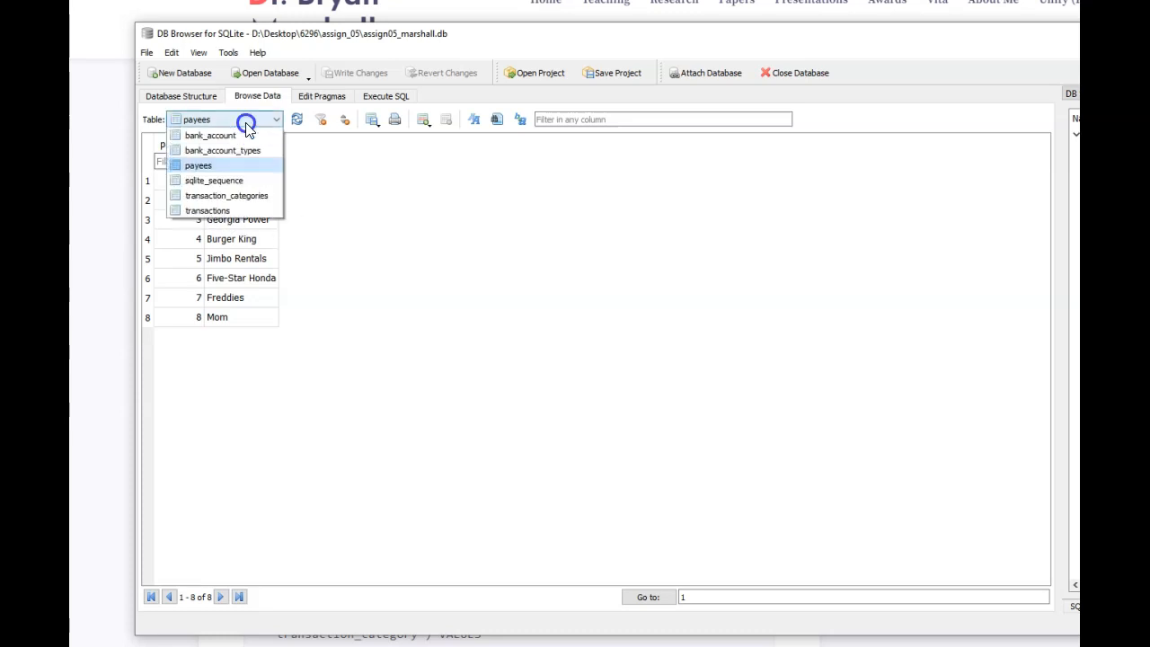
left_click(226, 196)
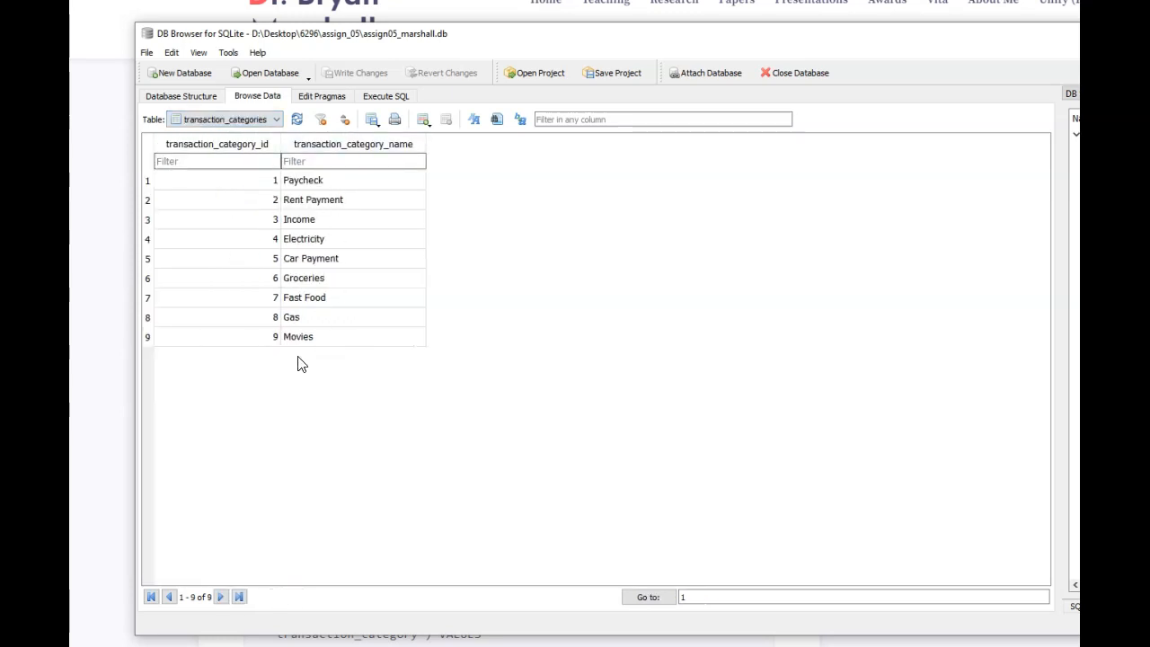
left_click(224, 118)
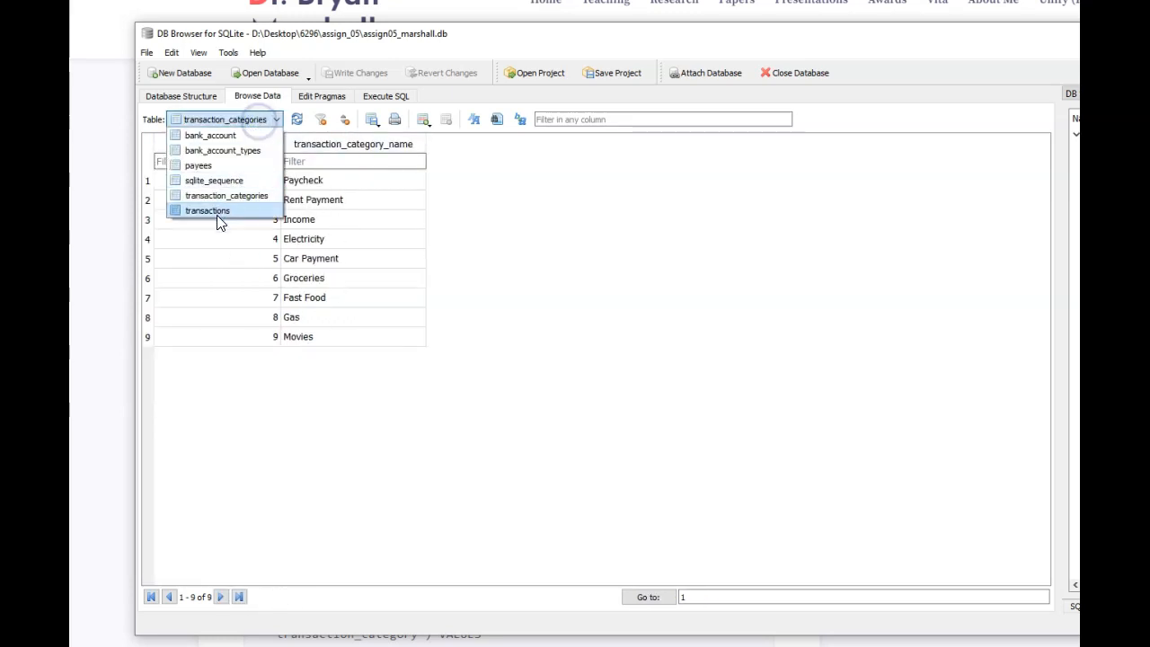
left_click(209, 210)
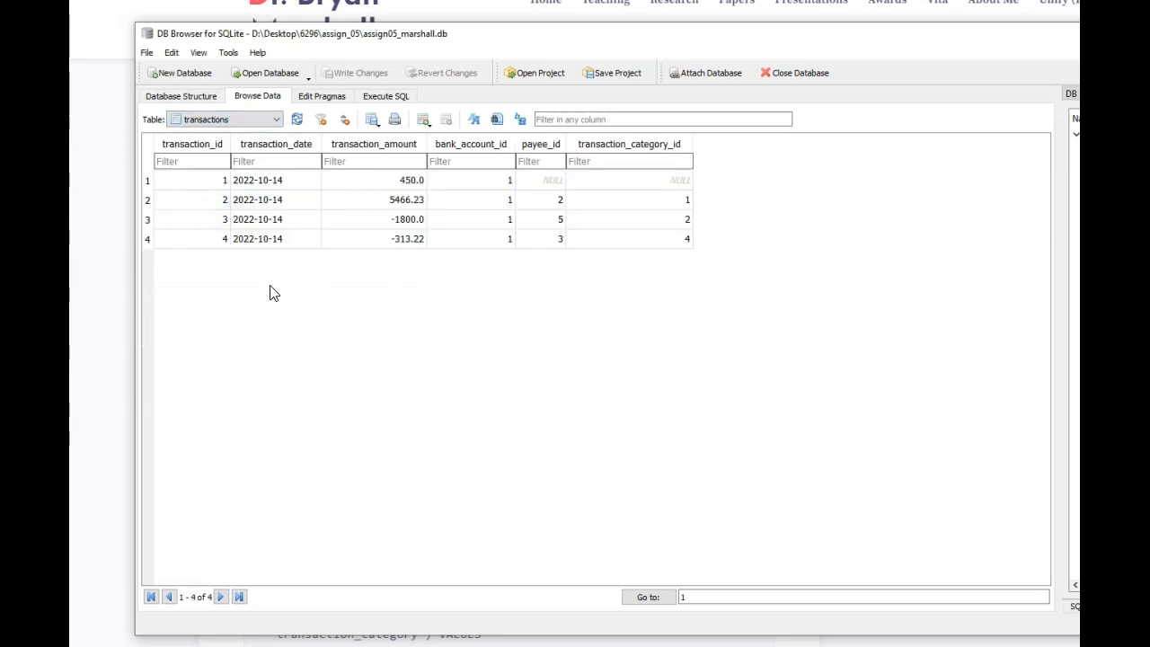
mouse_move(395, 255)
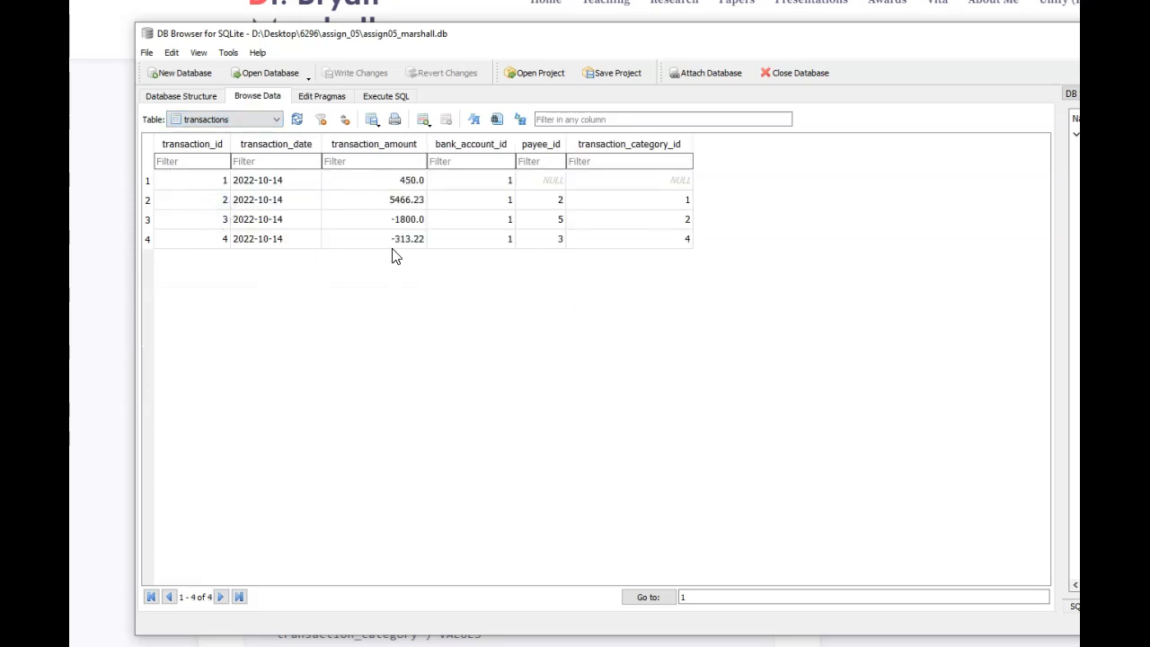
mouse_move(381, 202)
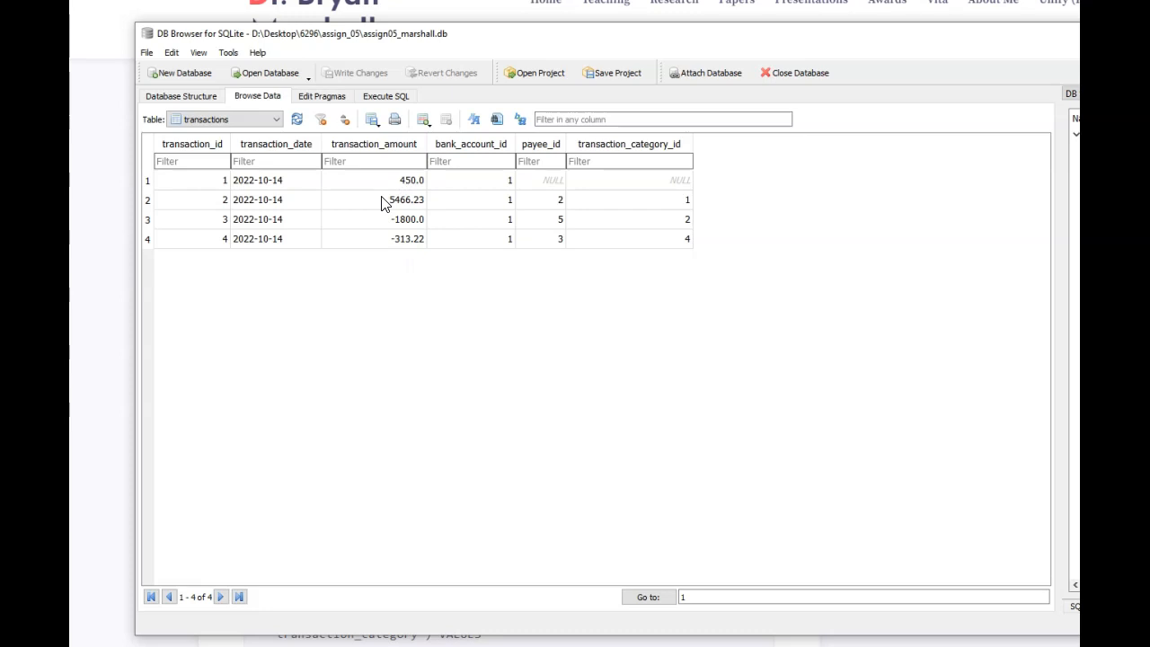
mouse_move(402, 226)
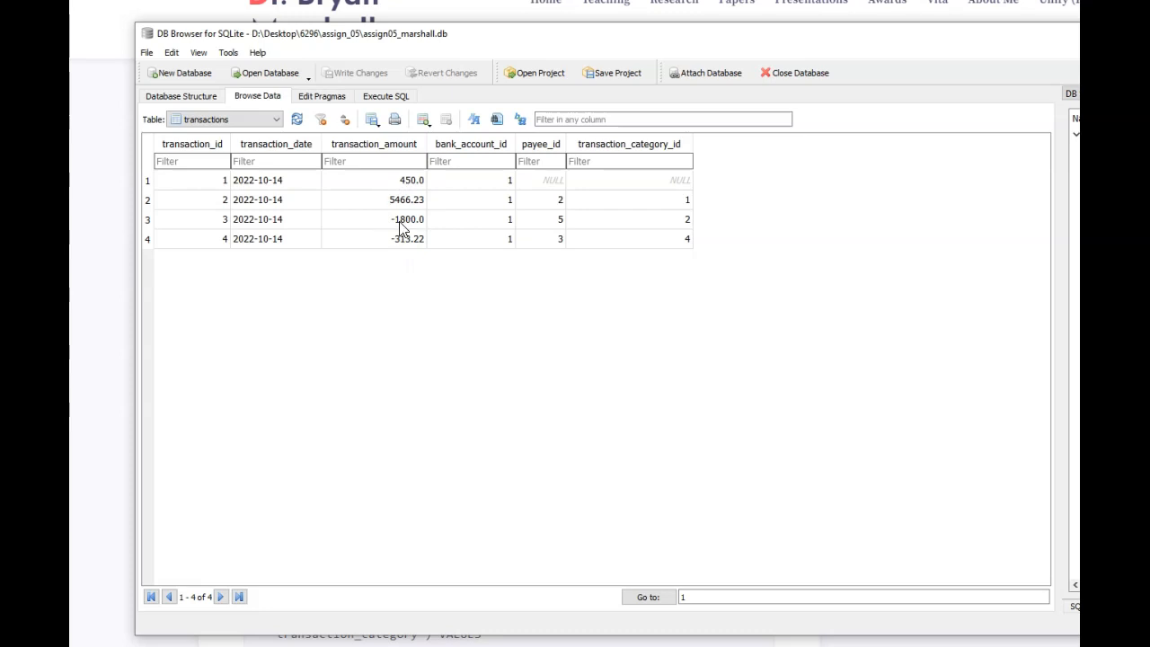
mouse_move(298, 208)
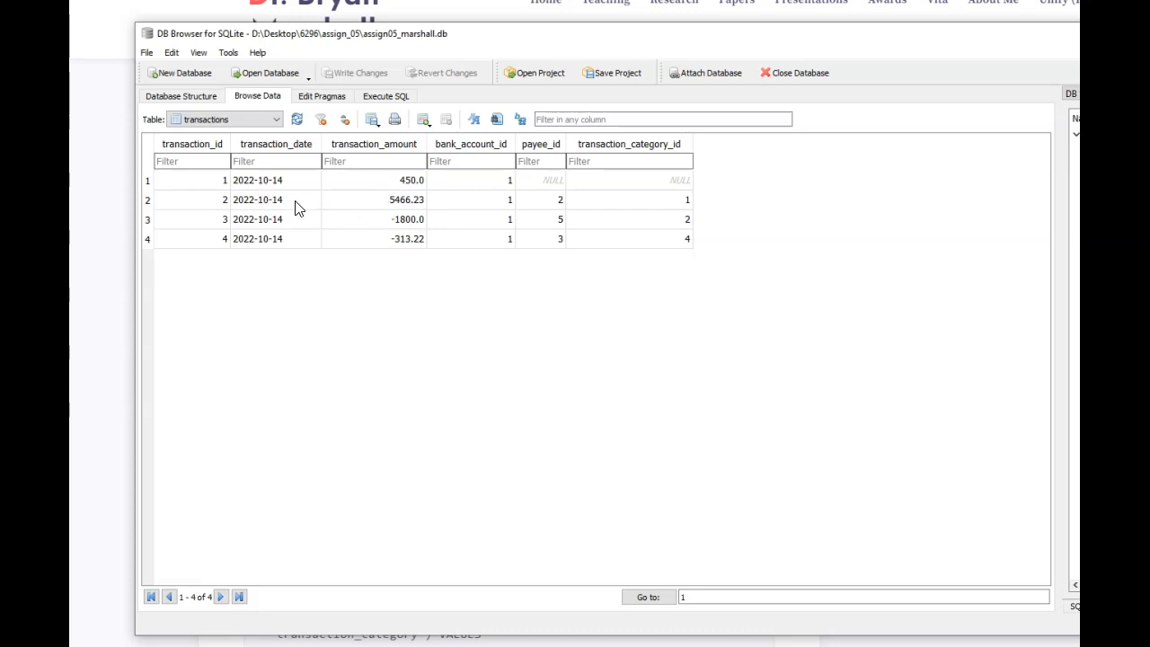
mouse_move(492, 255)
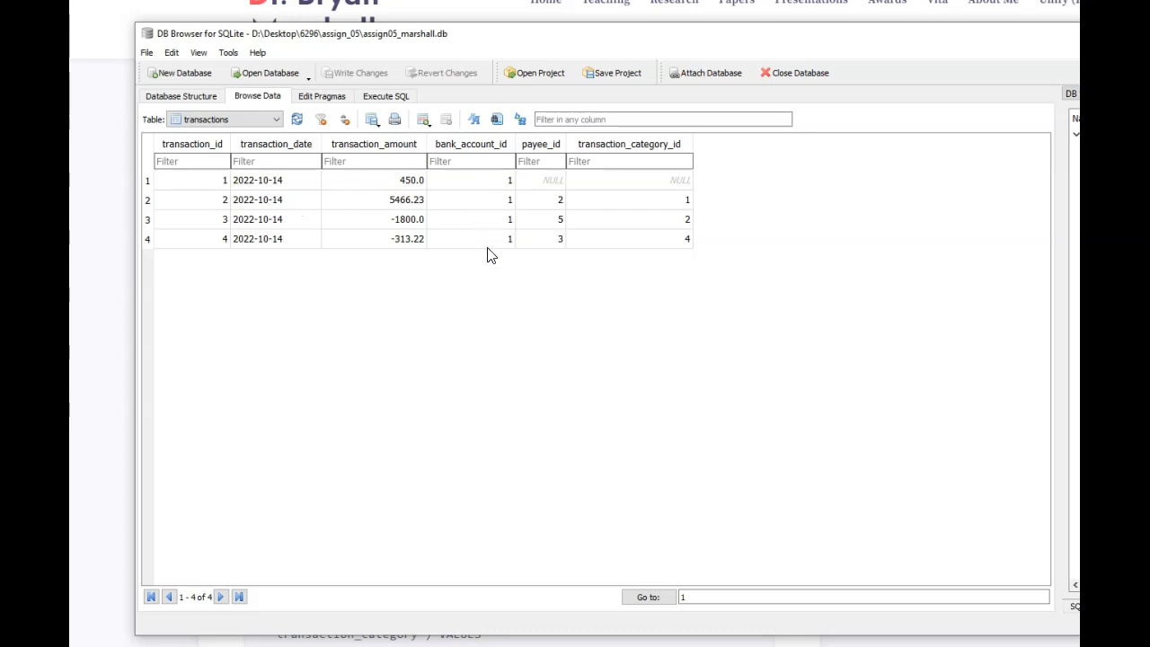
mouse_move(564, 240)
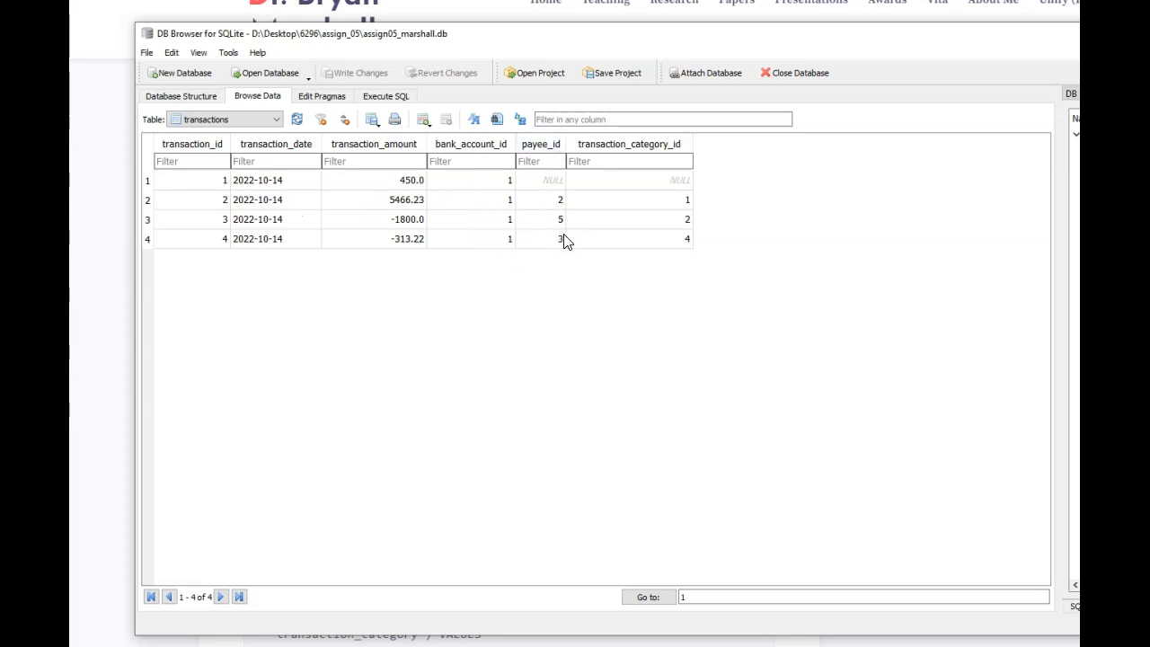
mouse_move(564, 237)
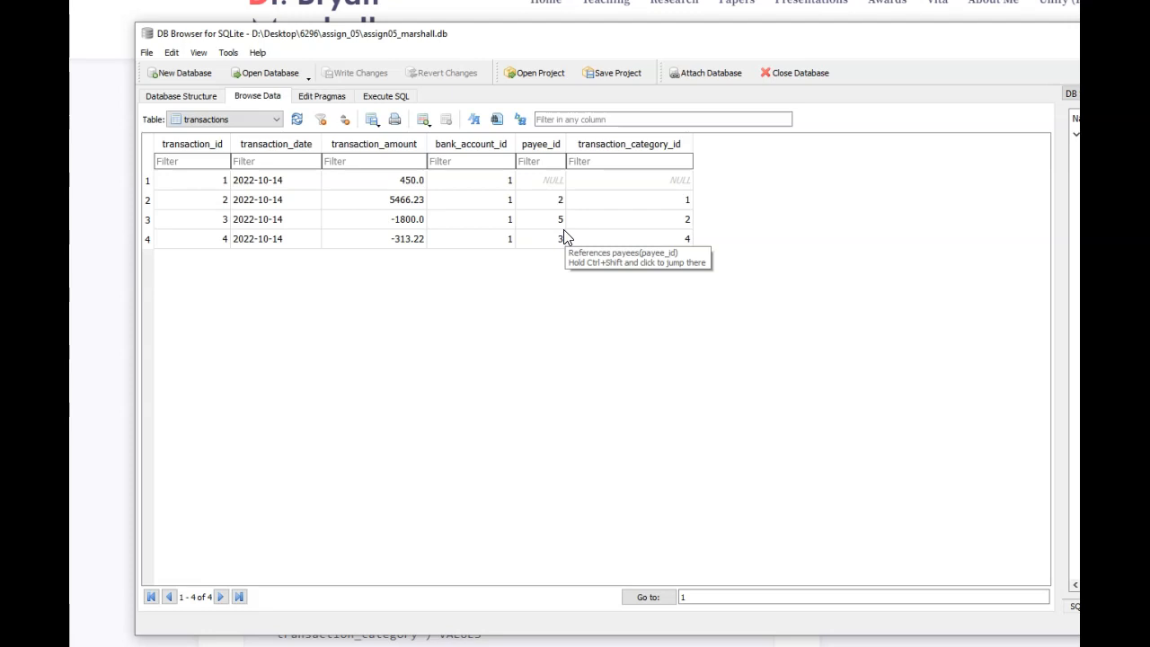
mouse_move(470, 286)
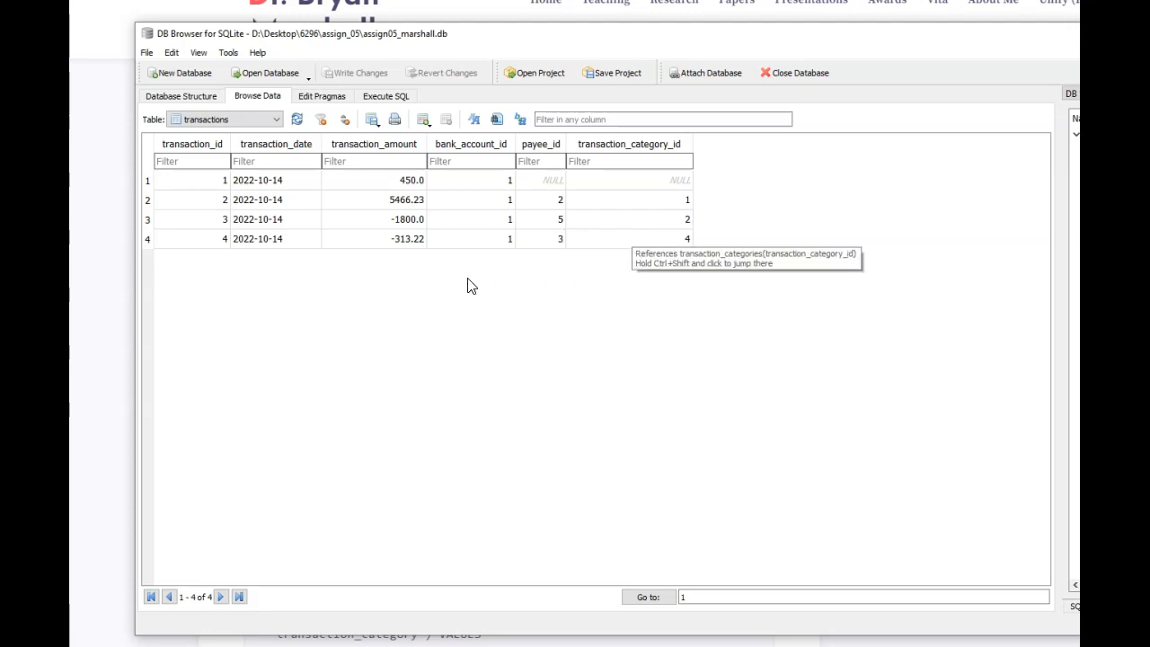
mouse_move(751, 43)
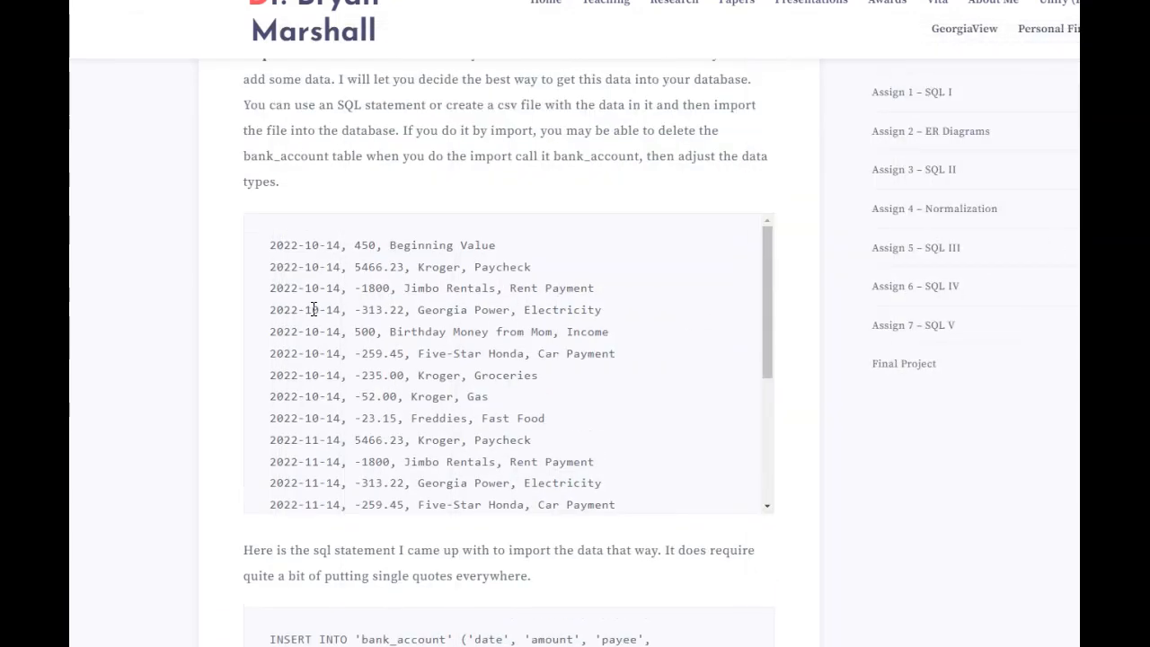
scroll("down", 3)
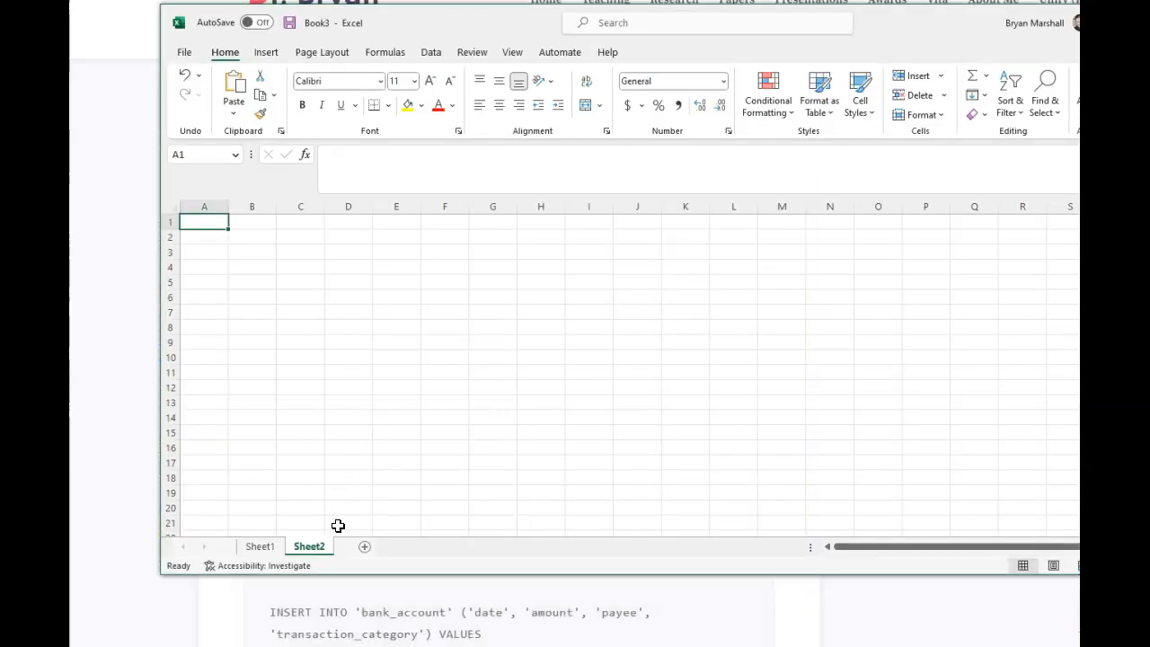
mouse_move(288, 252)
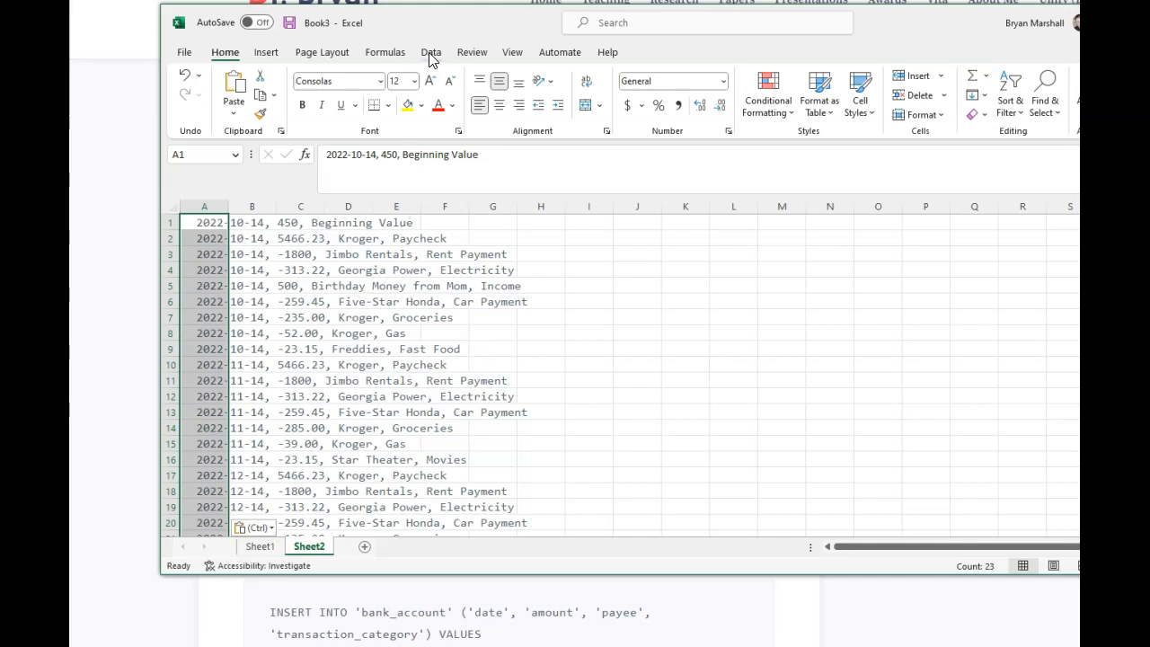
Step: Start Text to Columns from the Data ribbon for the pasted lines in column A
left_click(431, 50)
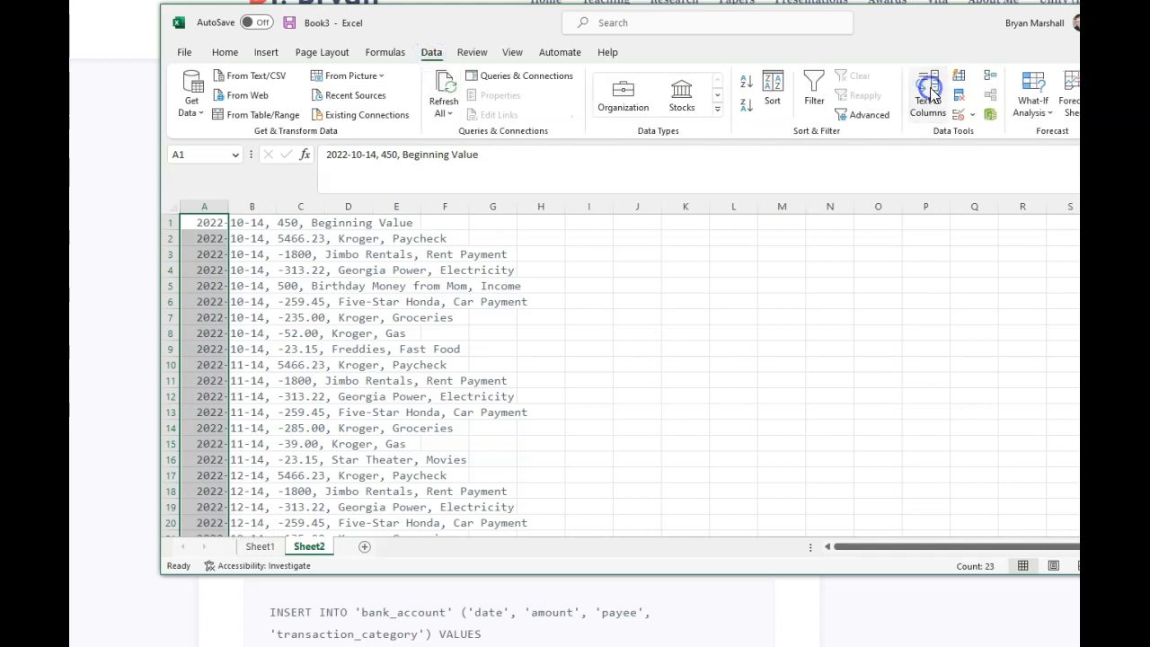
left_click(927, 90)
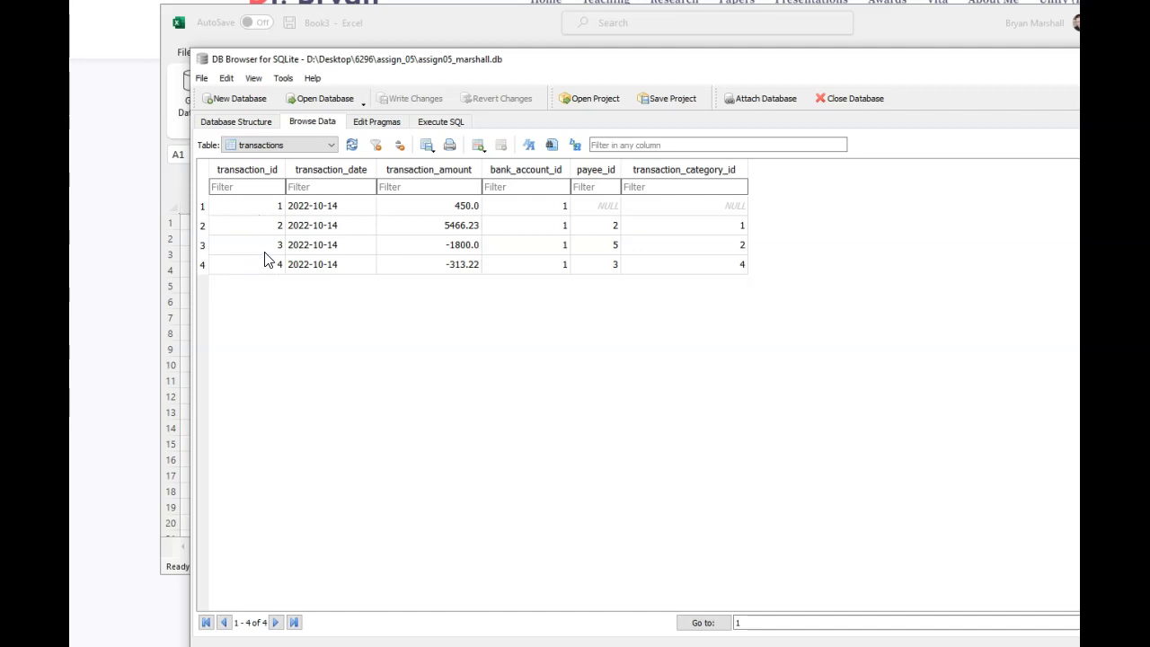
mouse_move(327, 273)
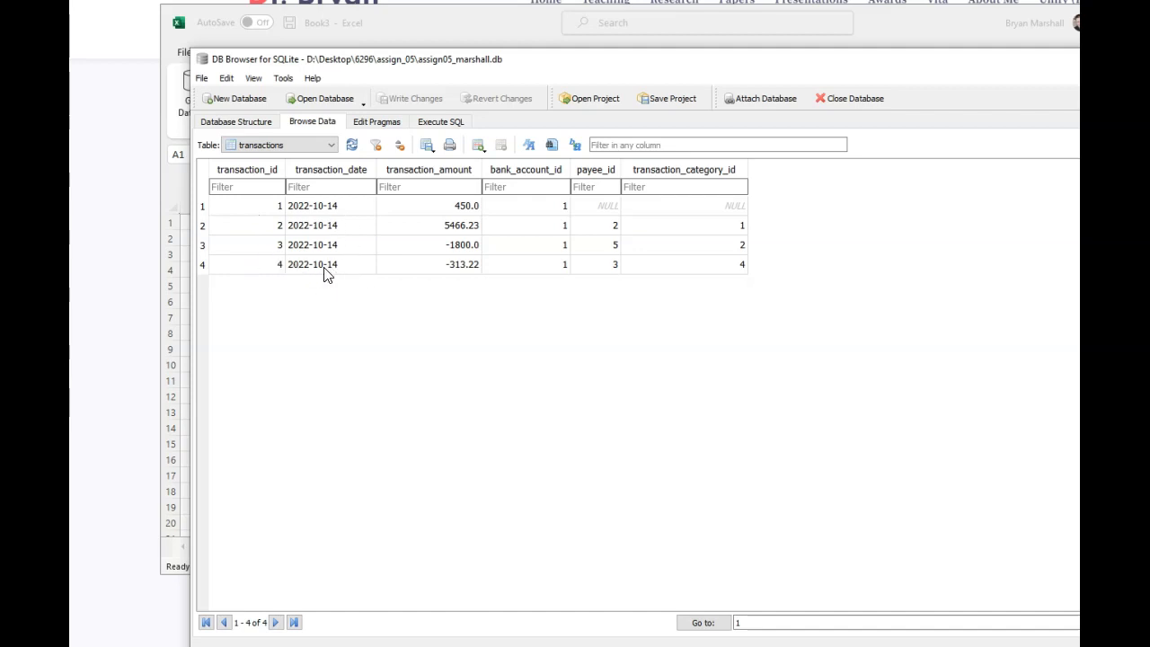
mouse_move(496, 302)
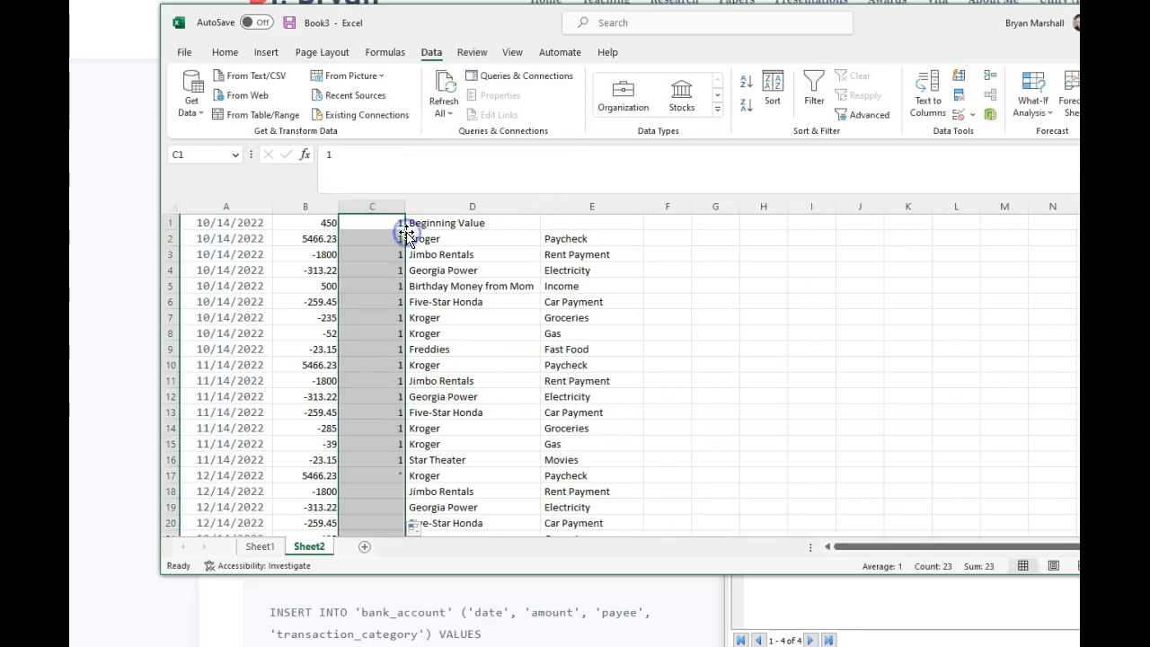
mouse_move(357, 375)
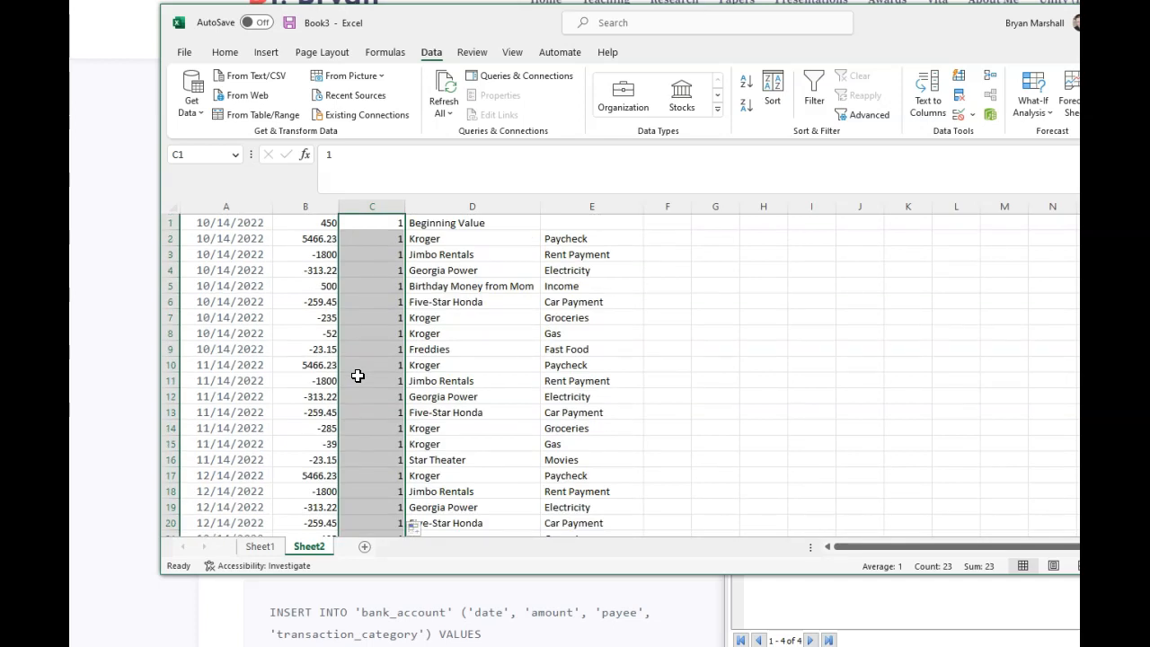
Step: Select the first four transaction rows, A1:E4, that already exist in the database
left_click(762, 363)
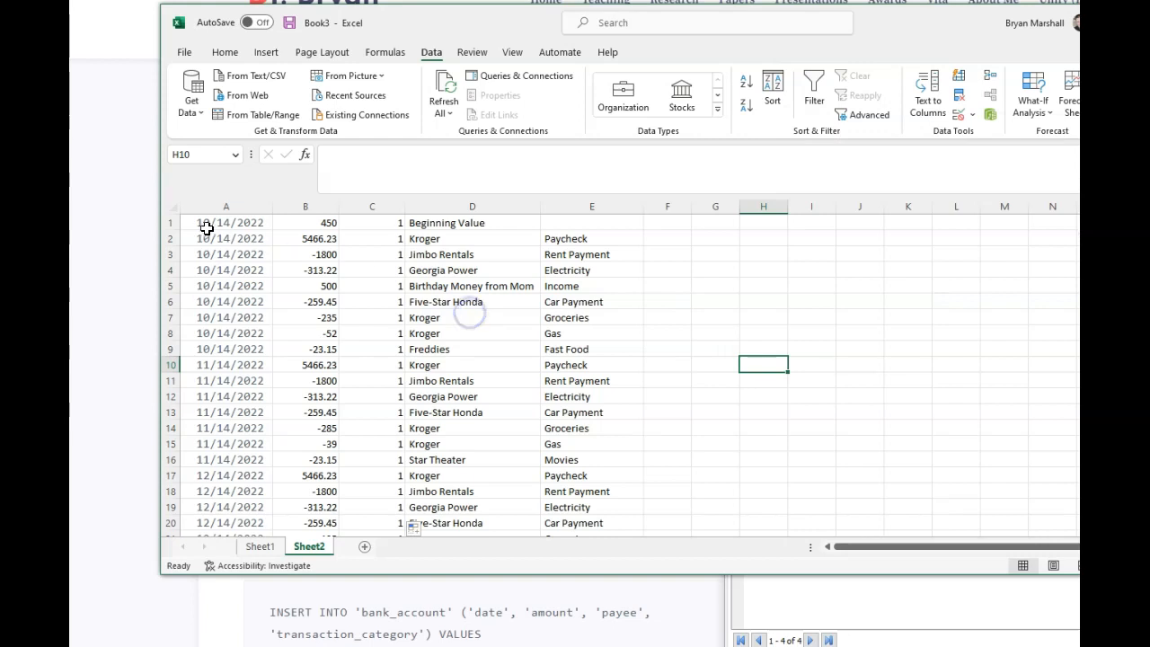
left_click_drag(226, 223, 591, 269)
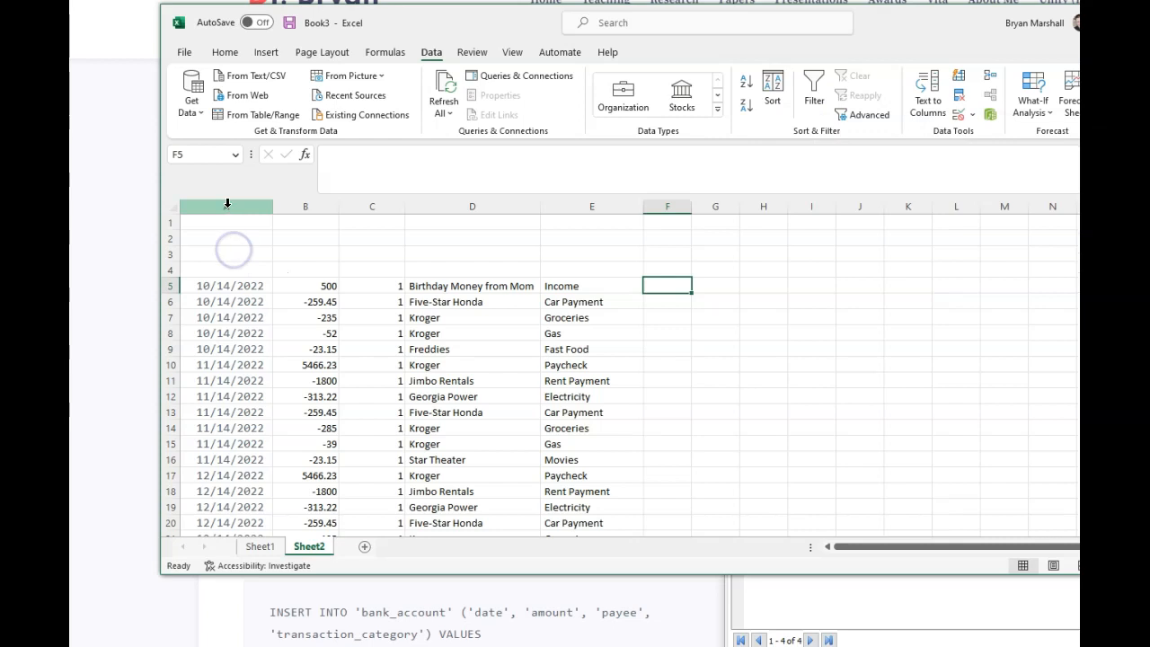
Step: Format column A as Date in the 2012-03-14 year-month-day style
left_click(222, 51)
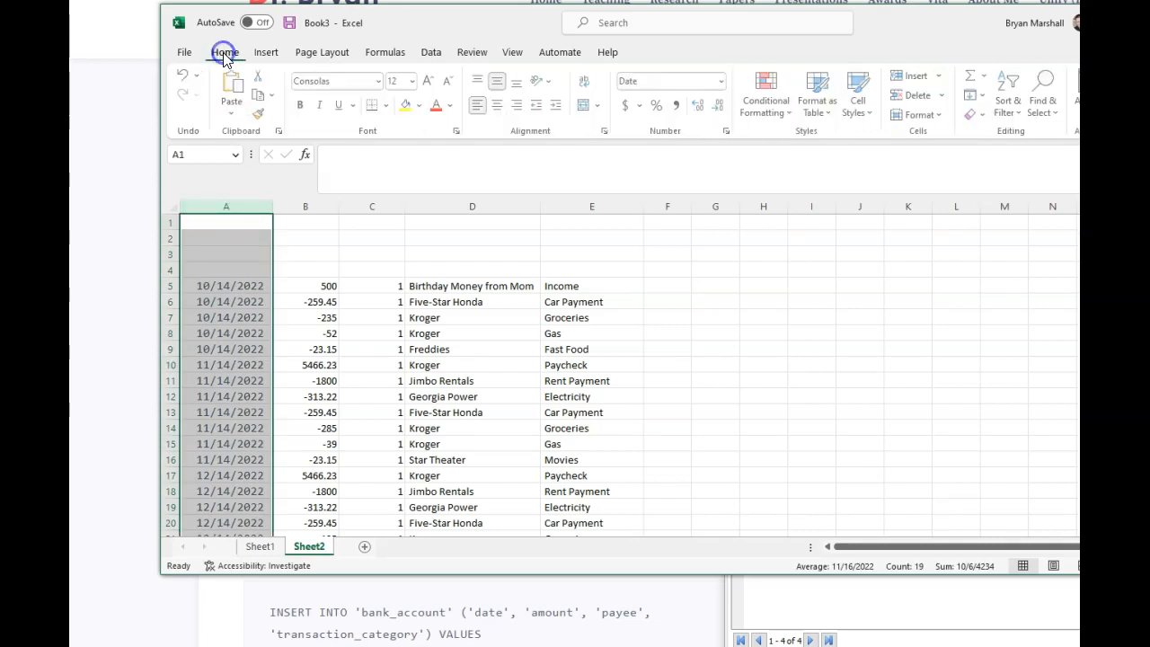
left_click(719, 81)
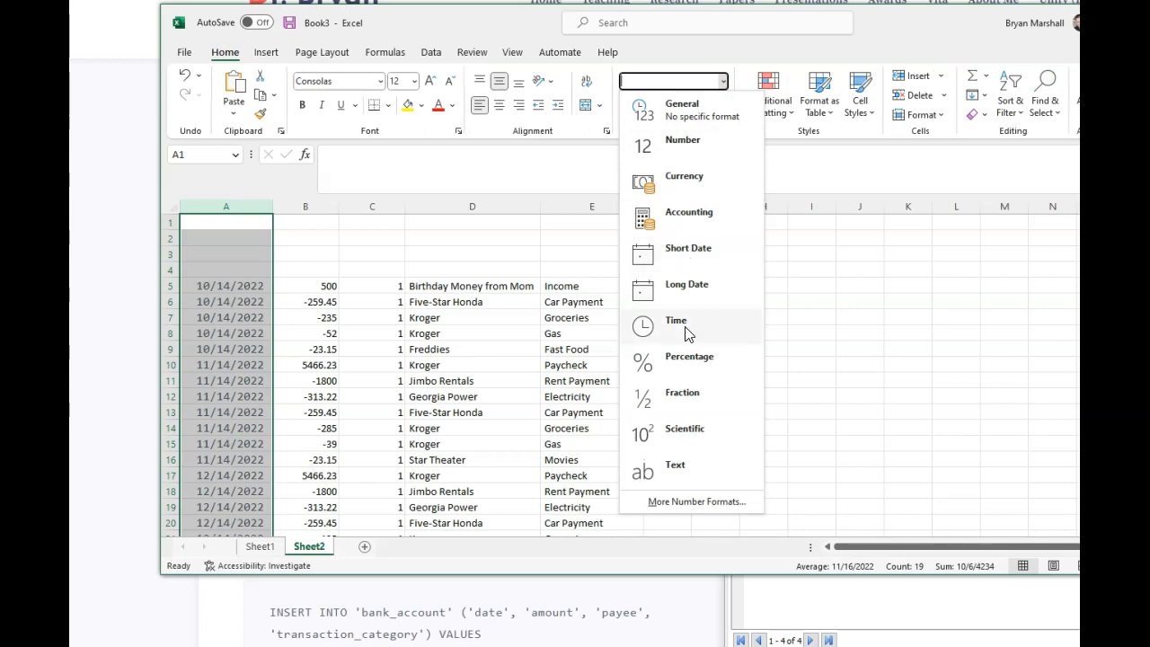
left_click(697, 502)
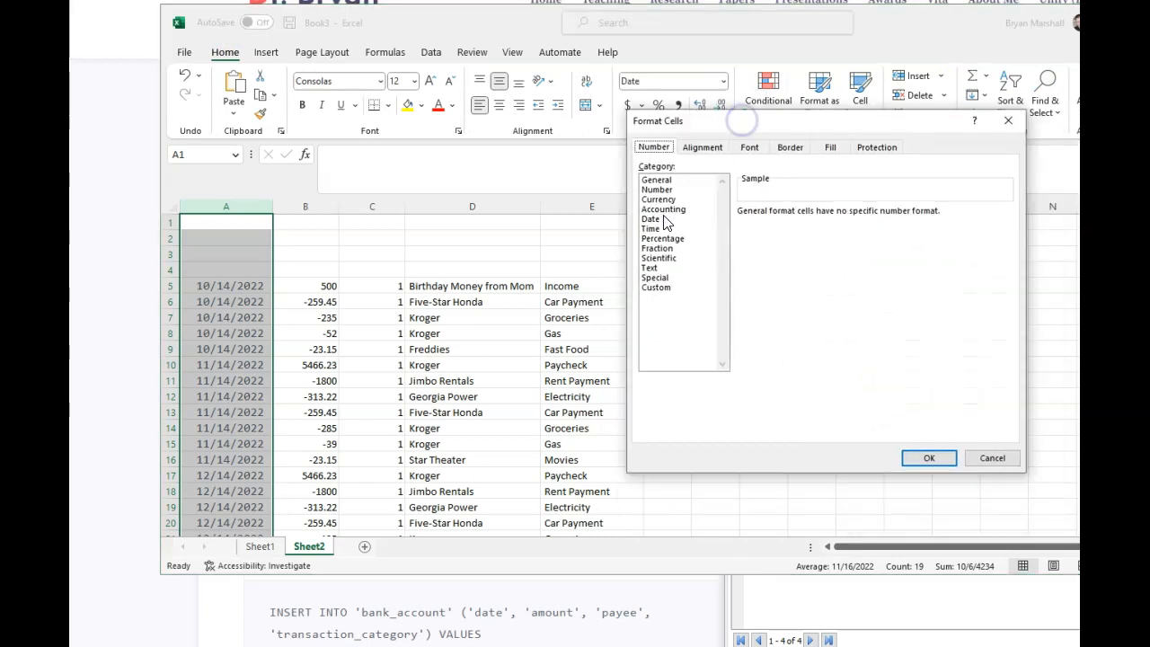
left_click(651, 219)
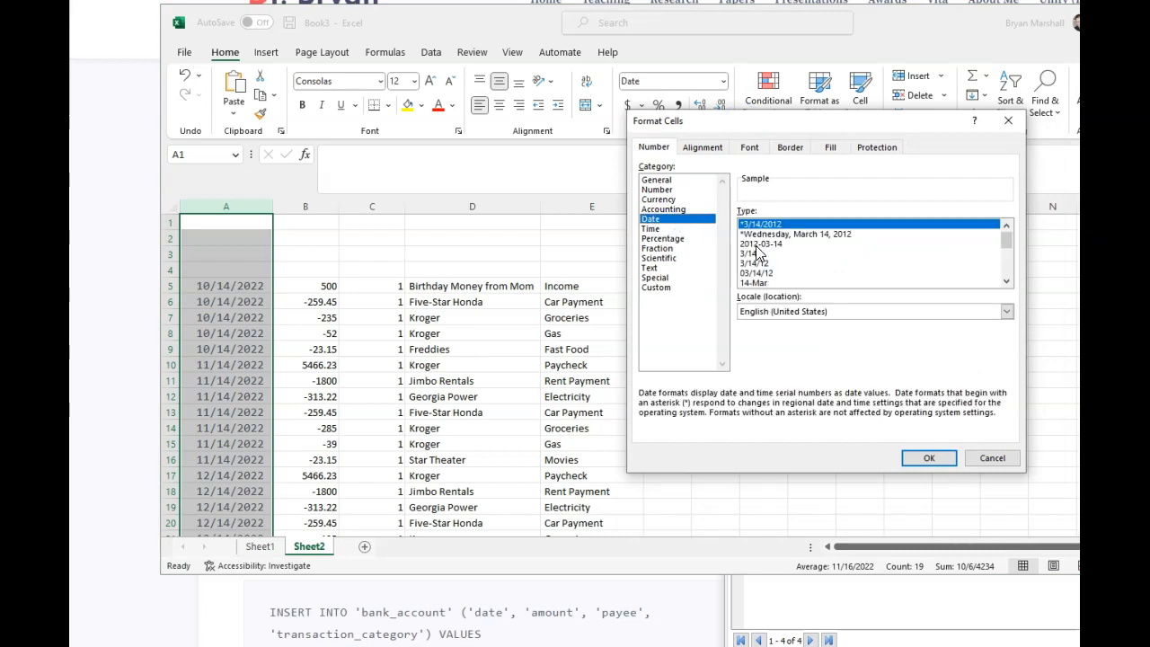
left_click(762, 244)
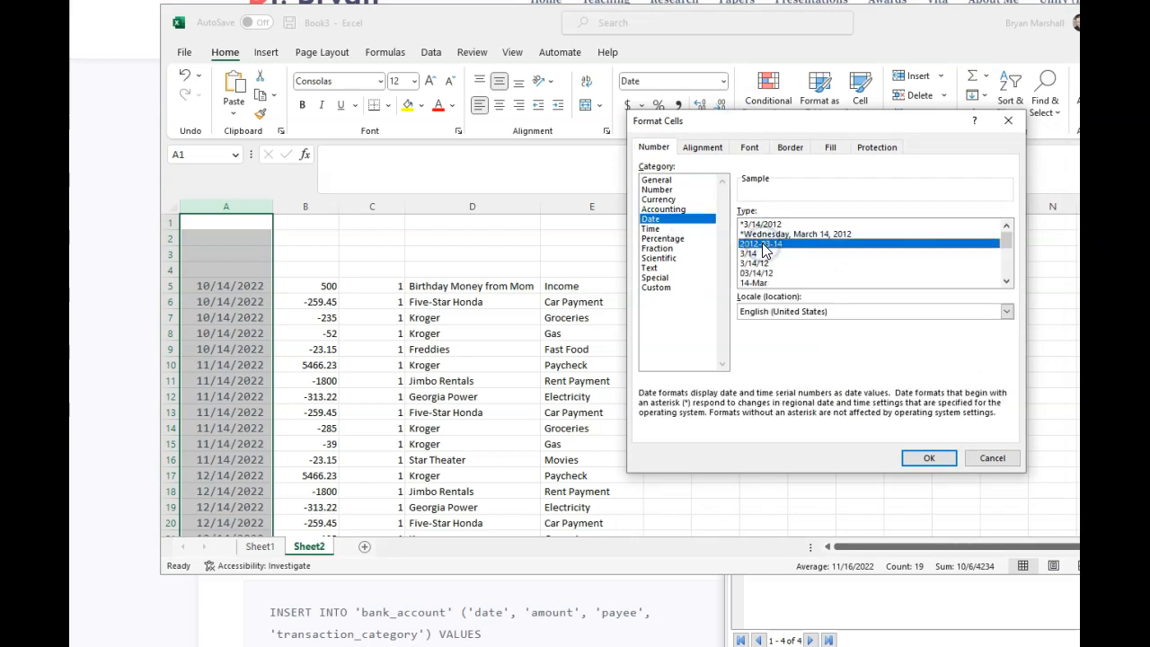
left_click(929, 458)
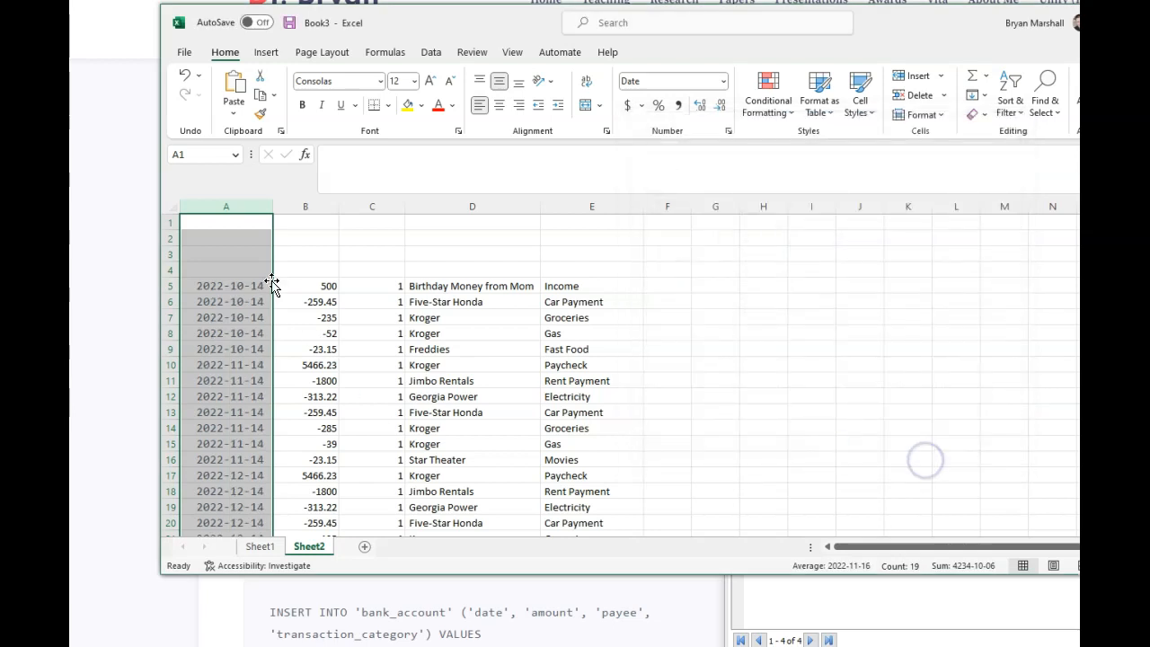
mouse_move(294, 410)
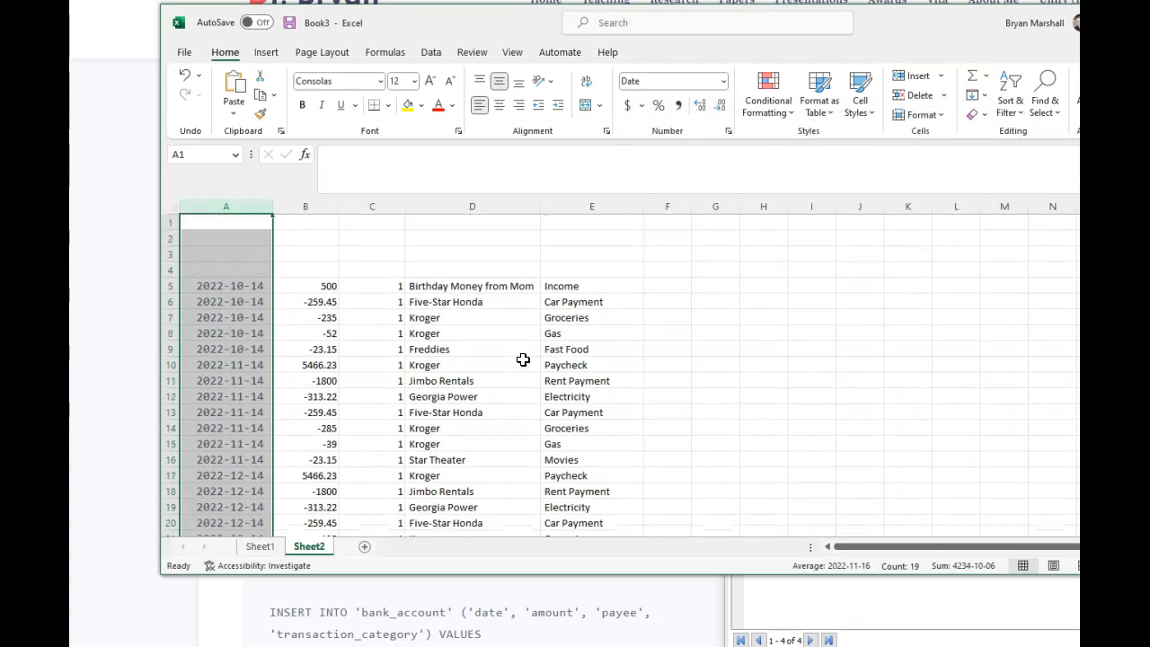
left_click(715, 363)
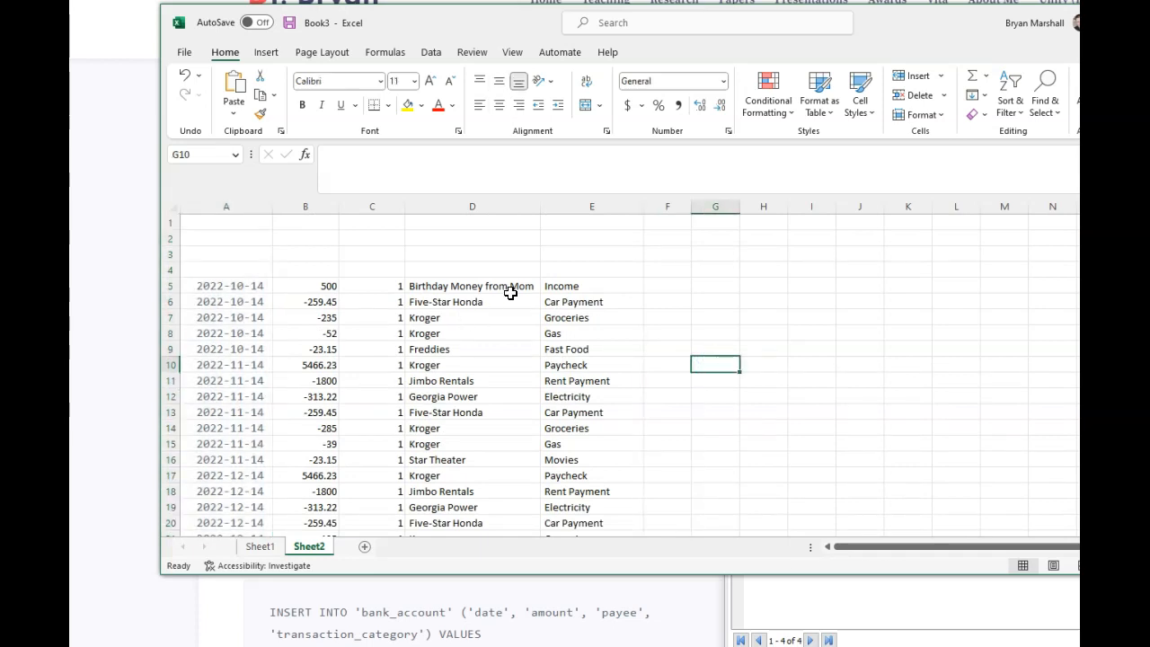
mouse_move(489, 372)
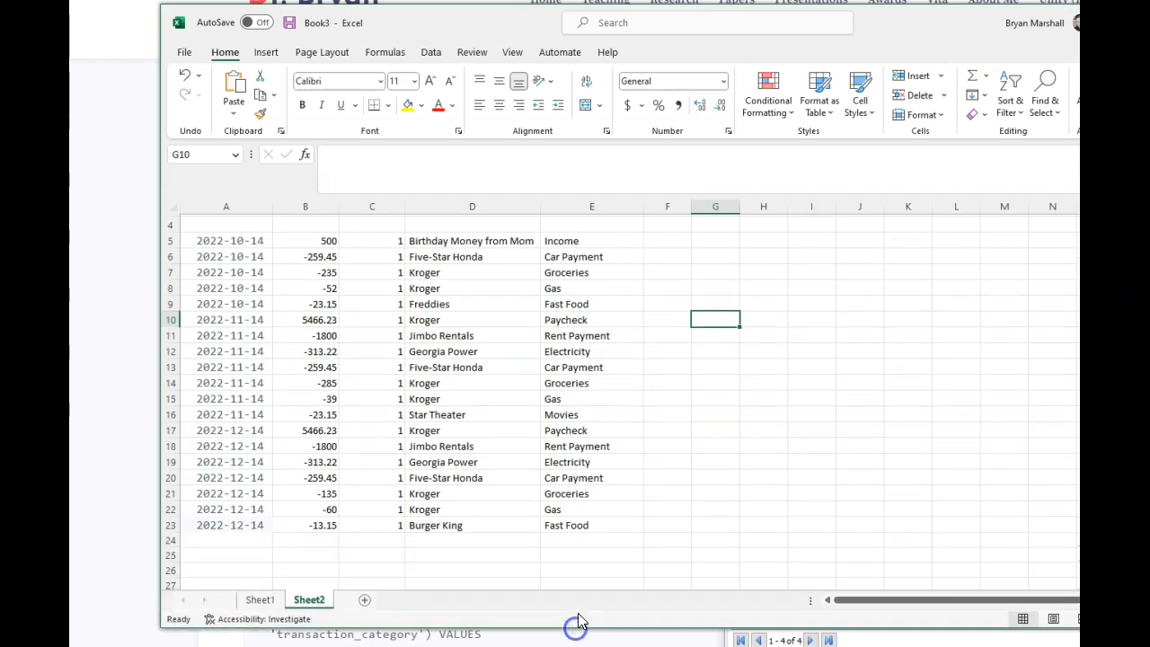
mouse_move(668, 450)
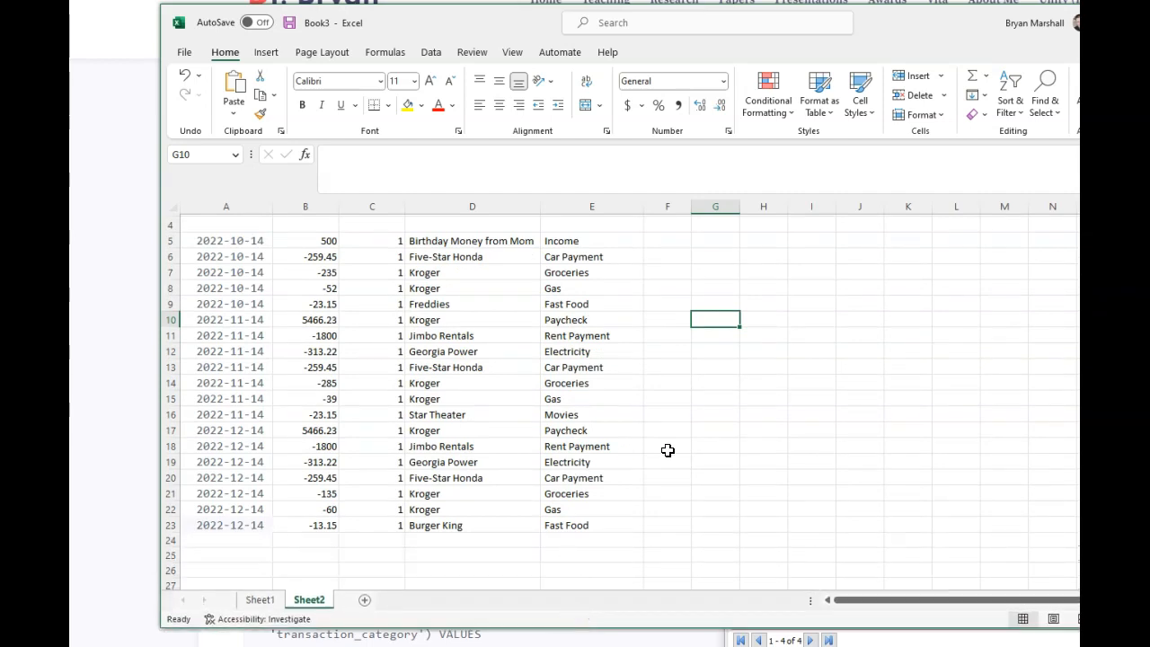
left_click(715, 462)
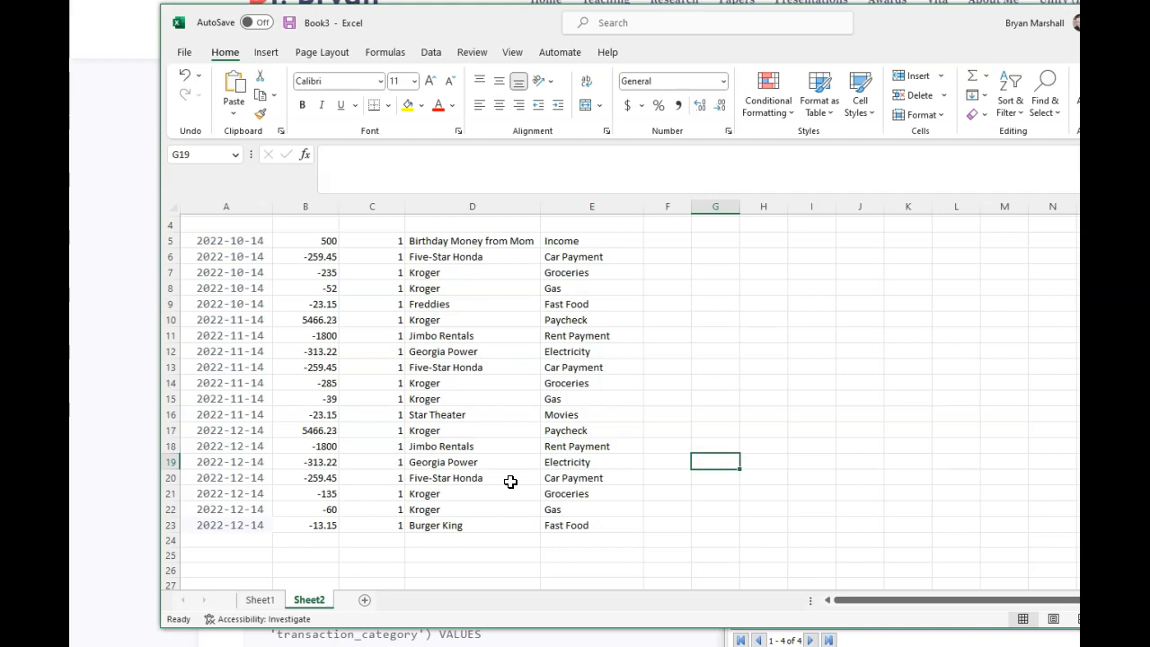
mouse_move(566, 285)
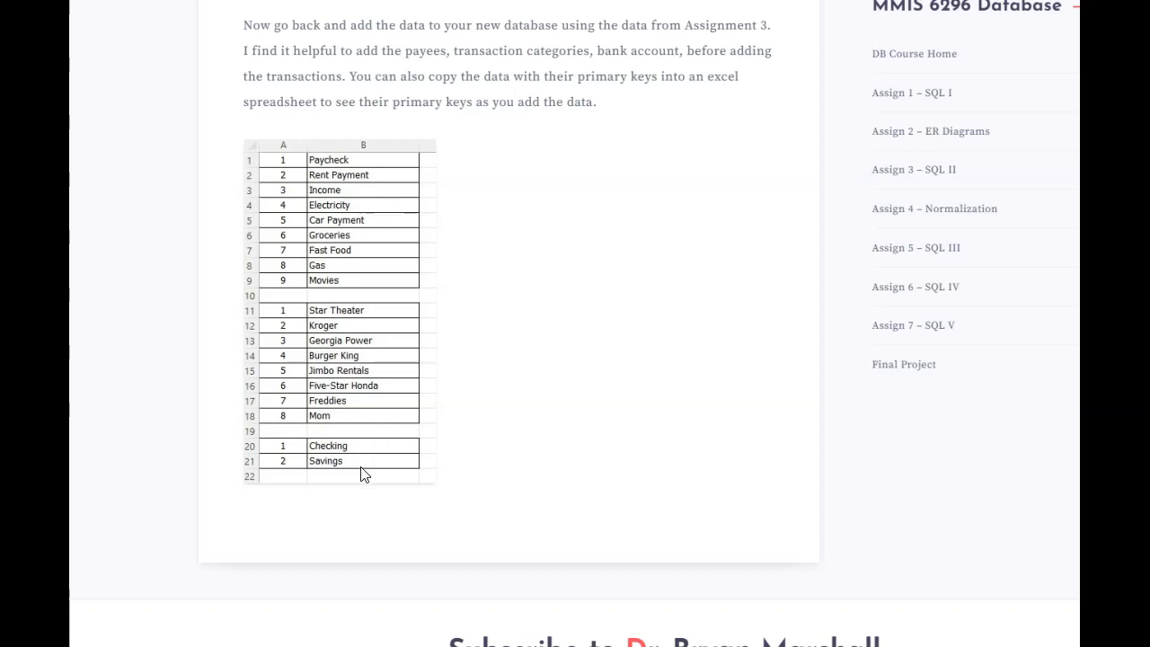
mouse_move(283, 173)
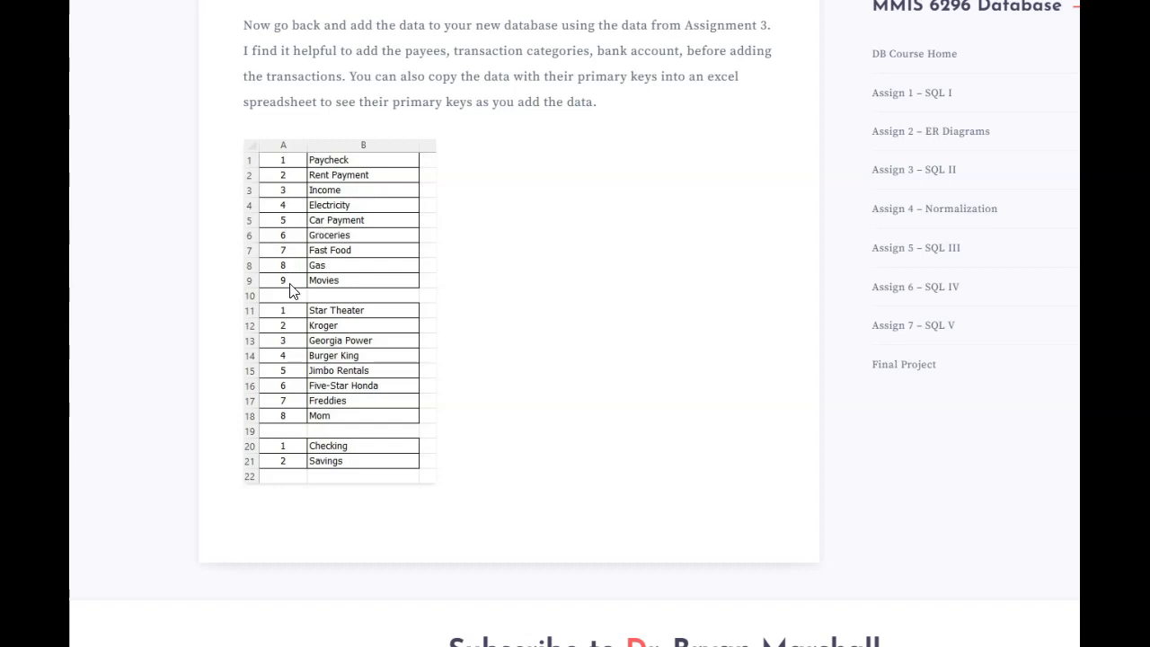
mouse_move(313, 359)
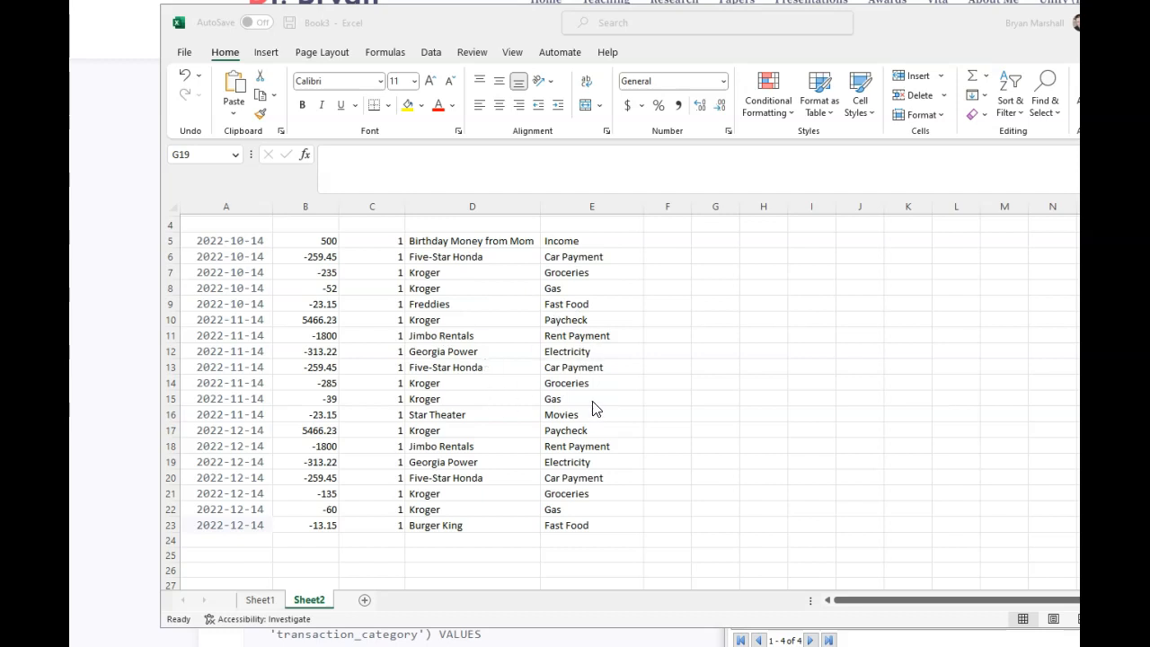
mouse_move(453, 532)
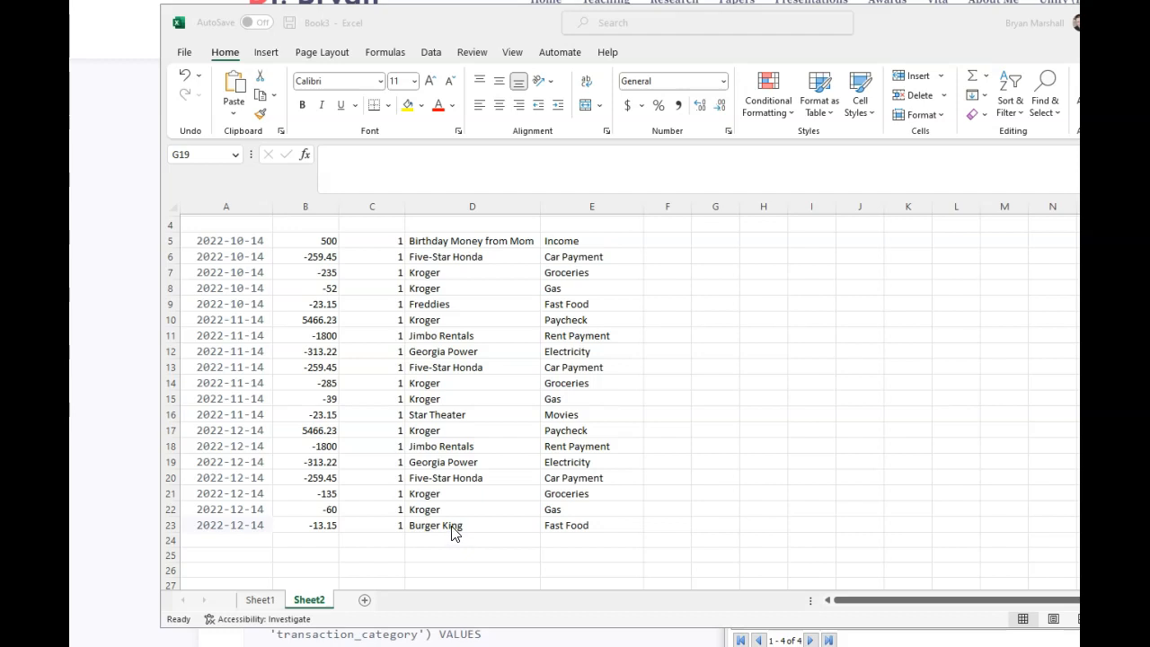
Step: Replace the Burger King, Kroger (2), Freddies and Five-Star Honda payee cells with their numeric IDs
left_click(715, 460)
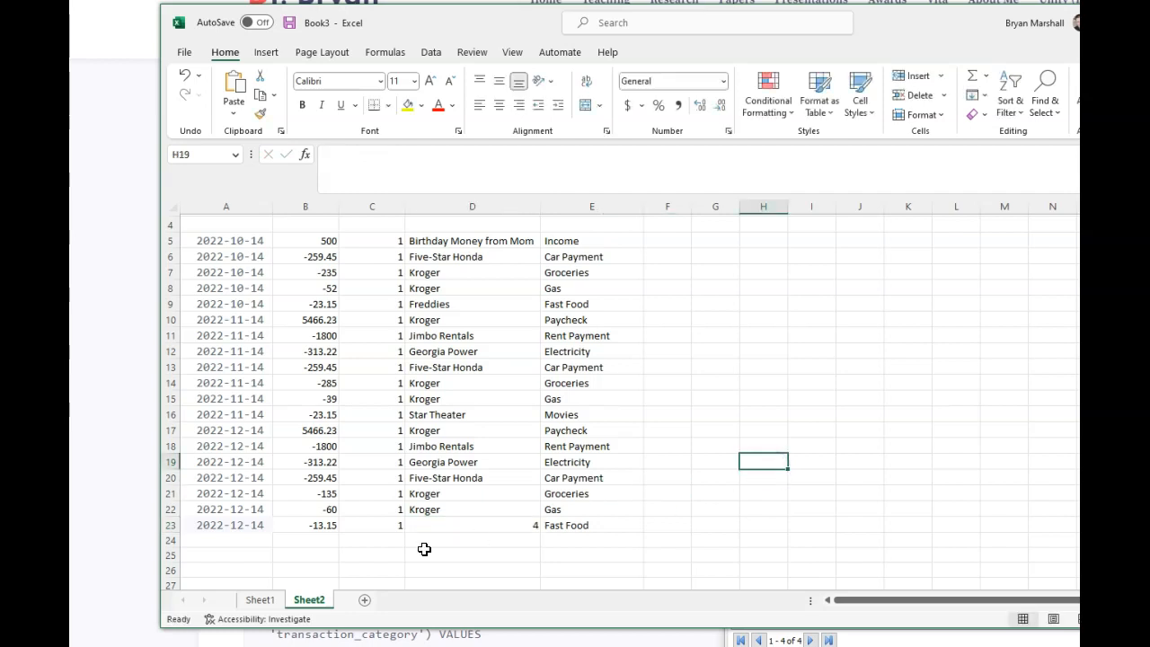
left_click(445, 273)
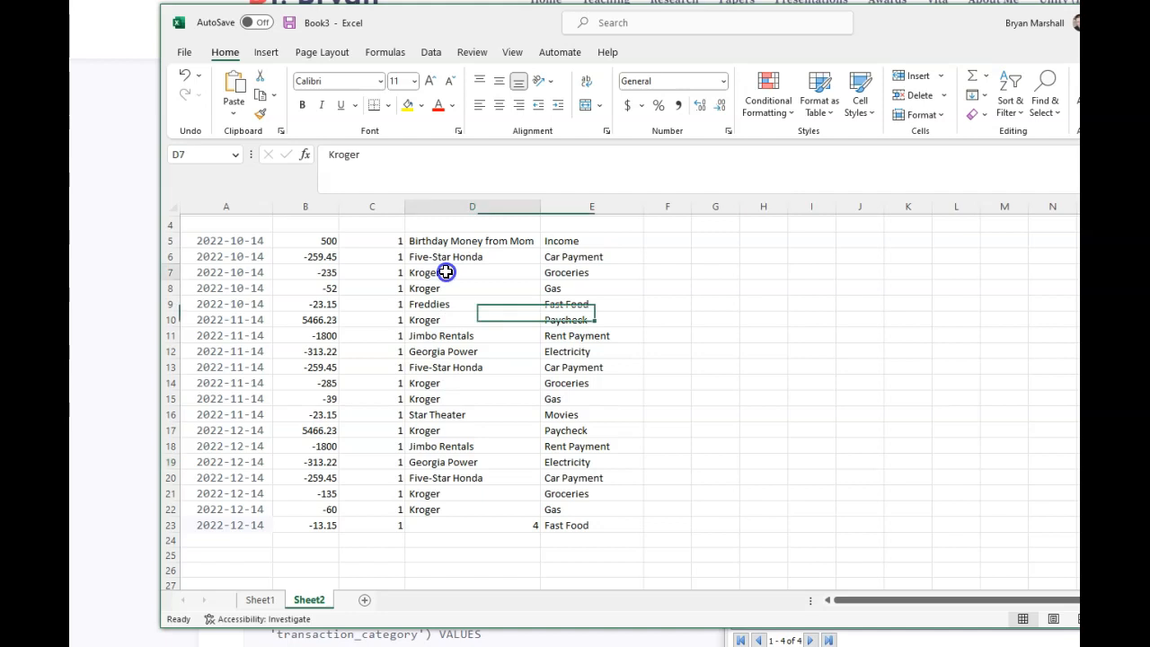
type("2")
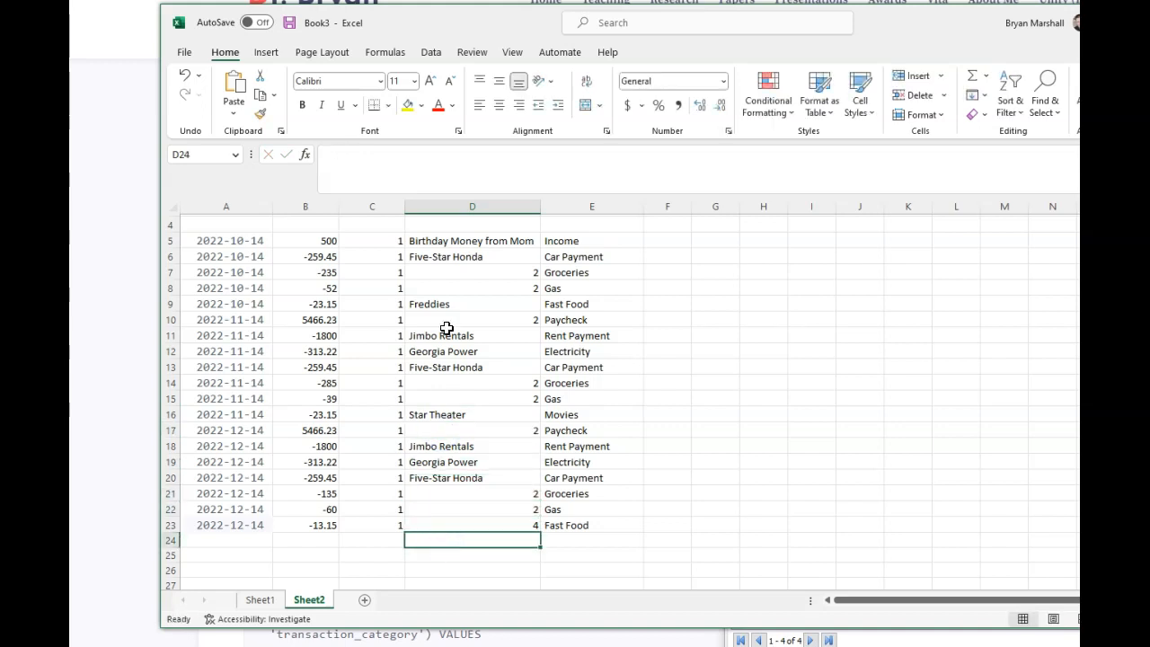
left_click(471, 304)
type("7")
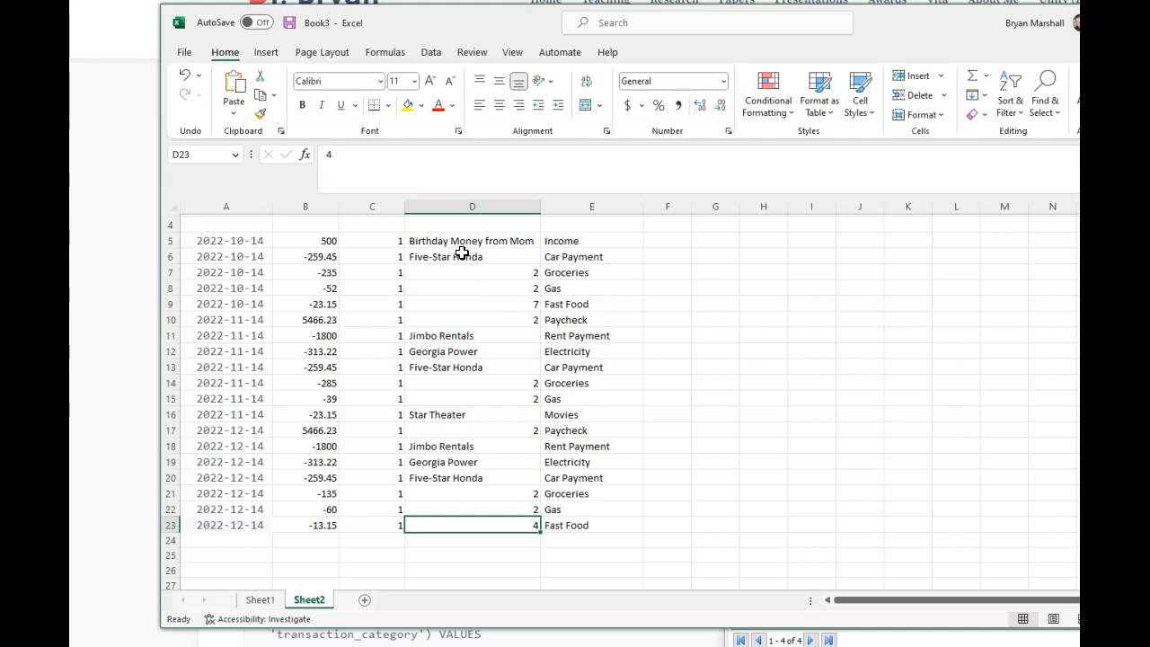
left_click(470, 255)
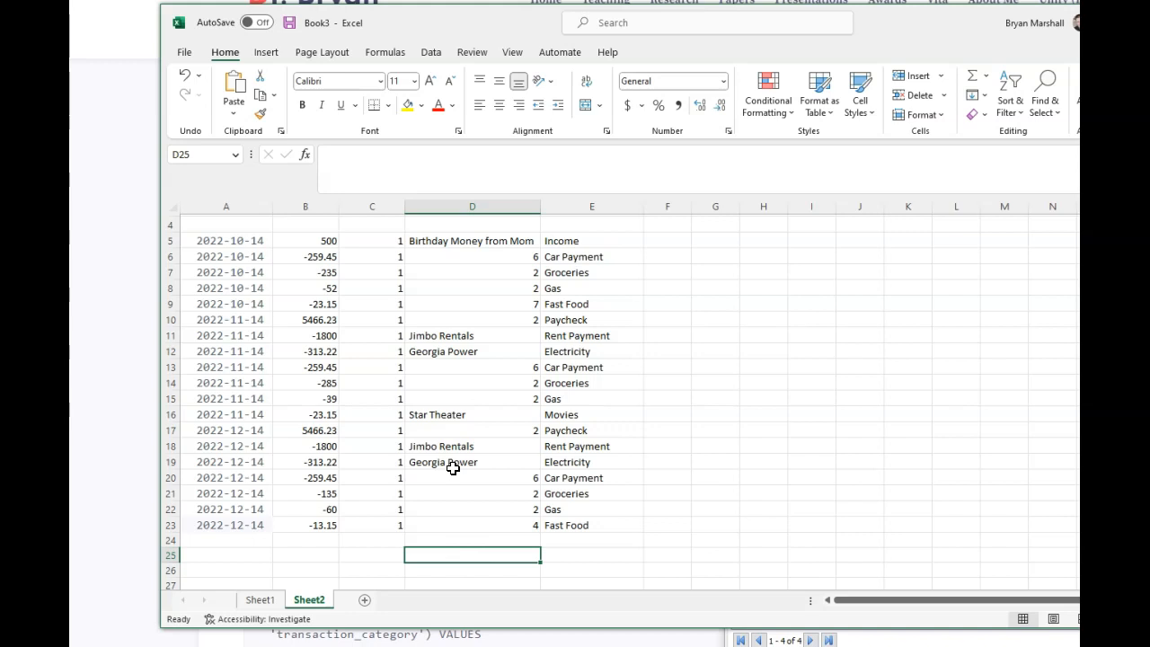
type("3")
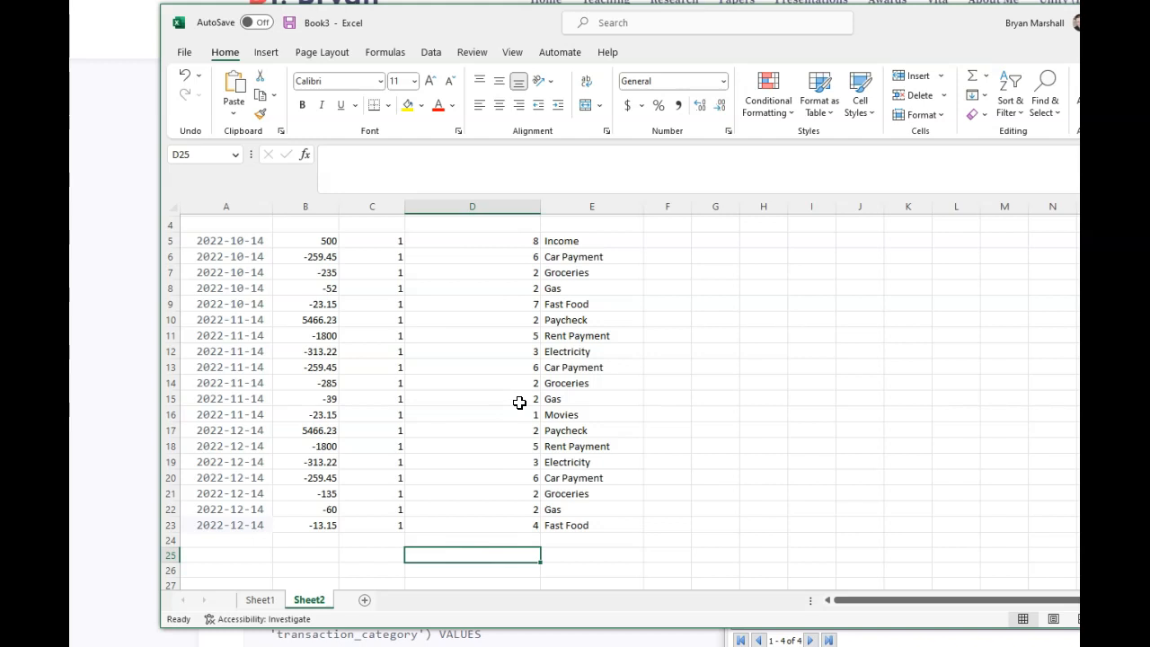
mouse_move(586, 271)
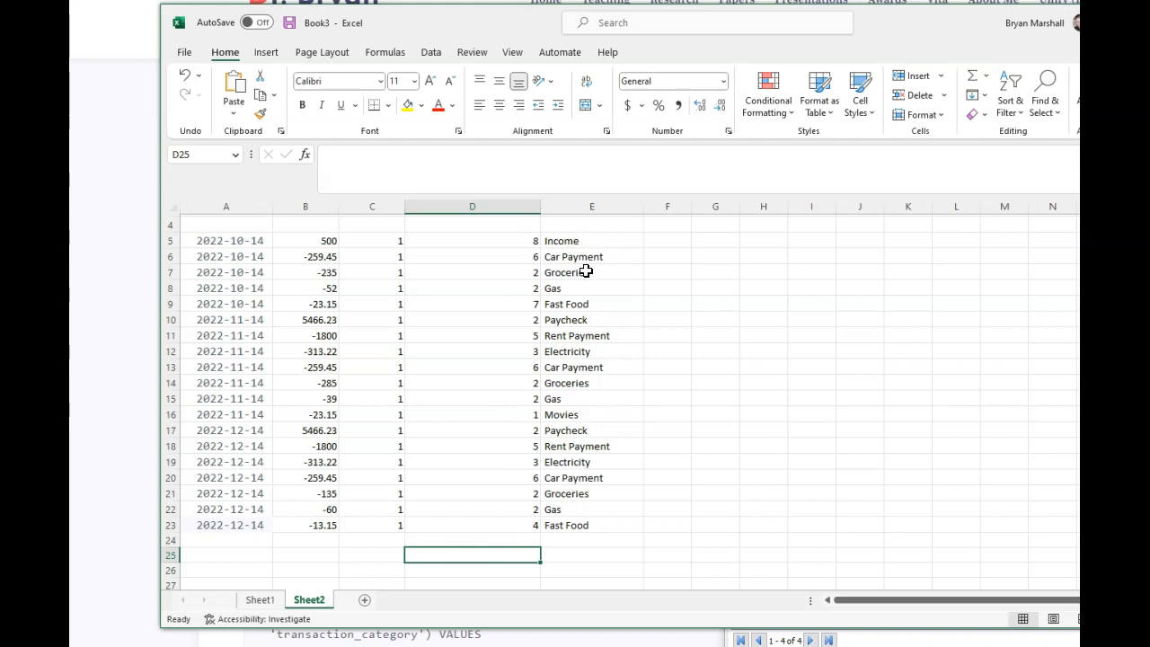
mouse_move(555, 367)
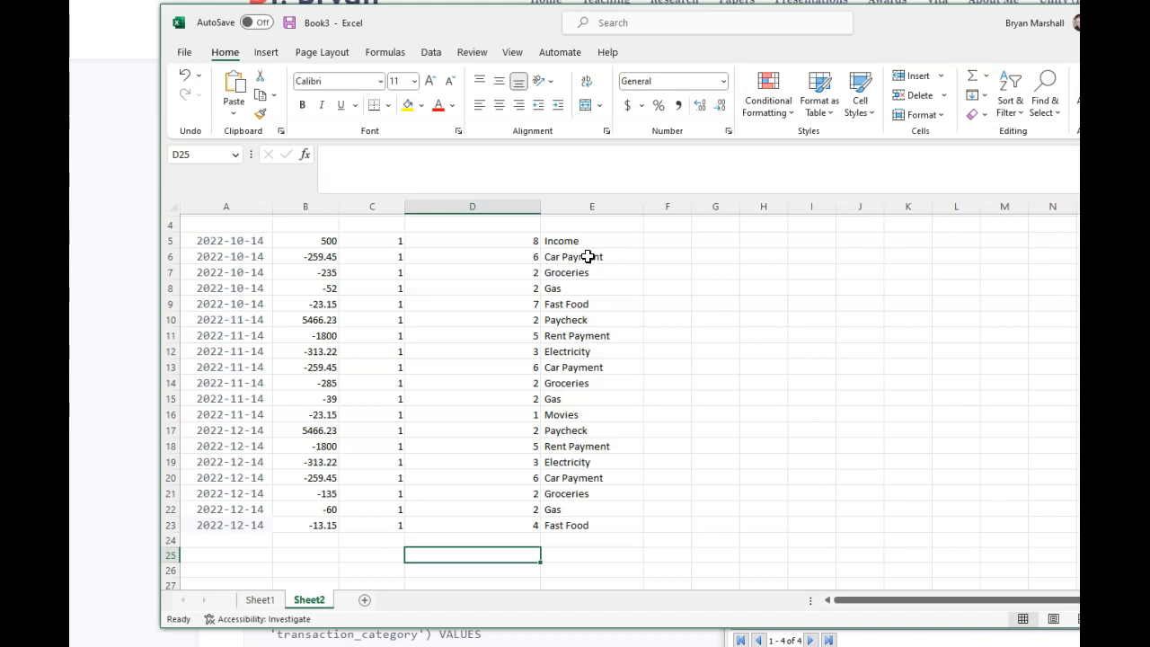
Step: Replace the Paycheck, Groceries, Car Payment and Income category cells with their numeric IDs
left_click(591, 429)
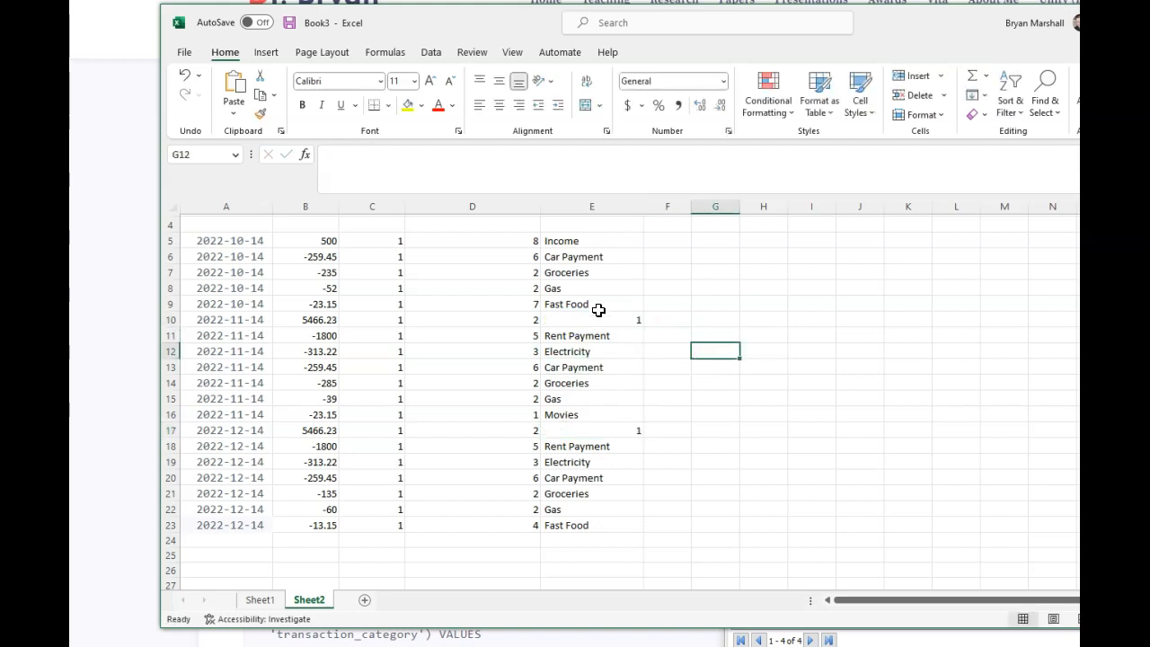
left_click(591, 273)
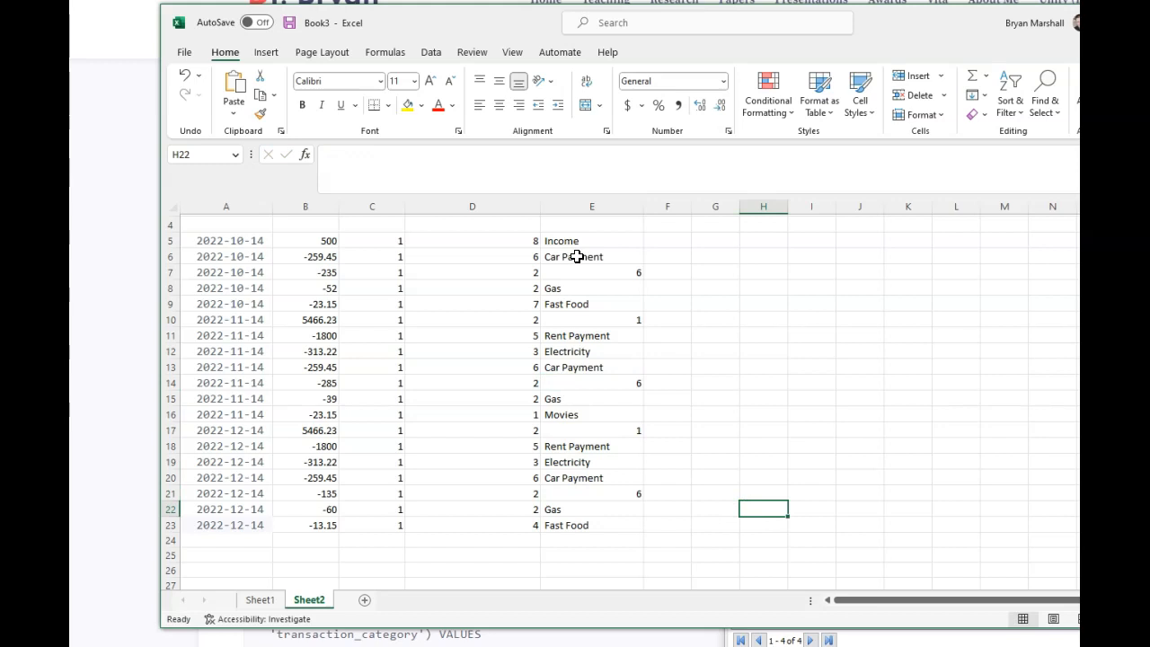
left_click(591, 255)
type("5")
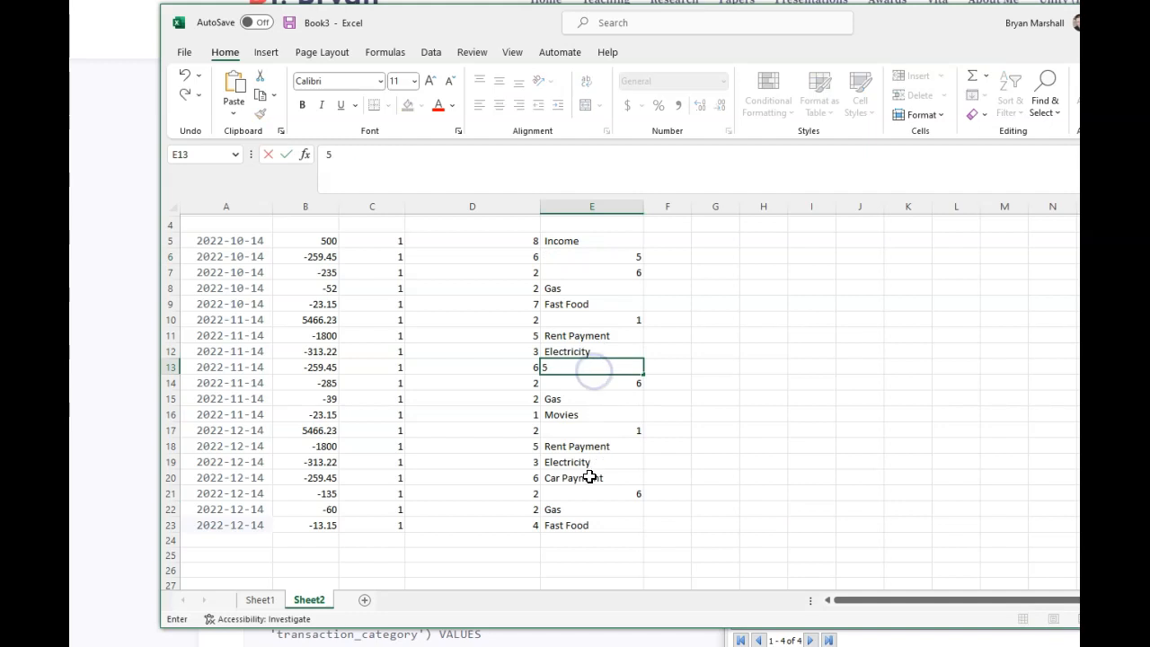
left_click(715, 478)
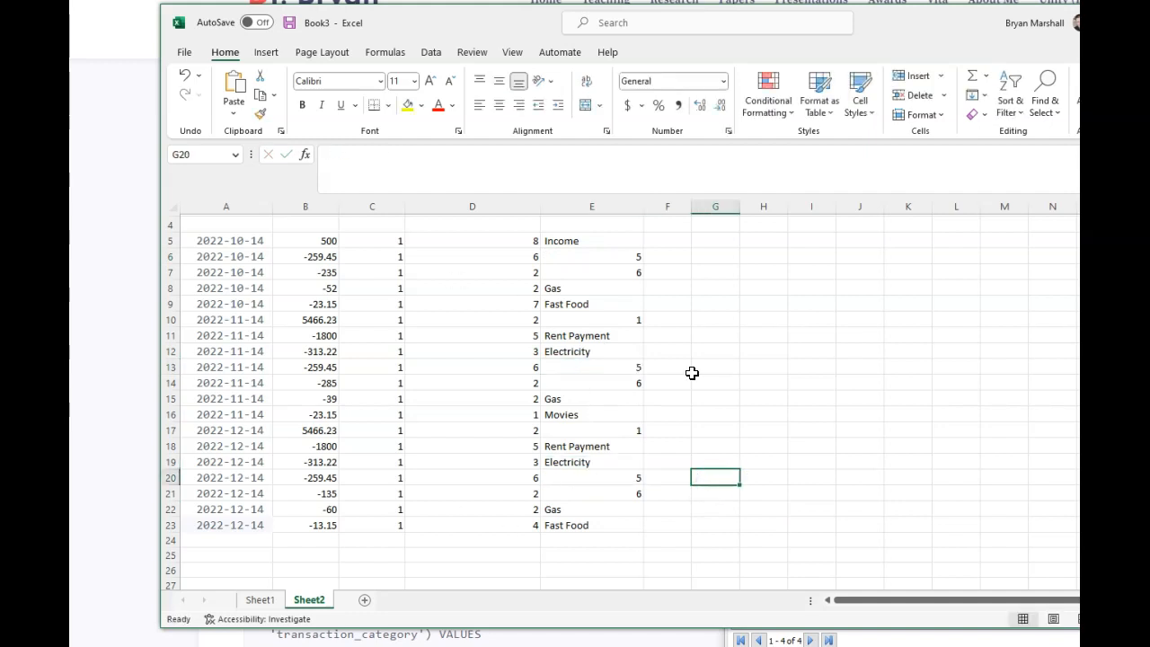
mouse_move(553, 399)
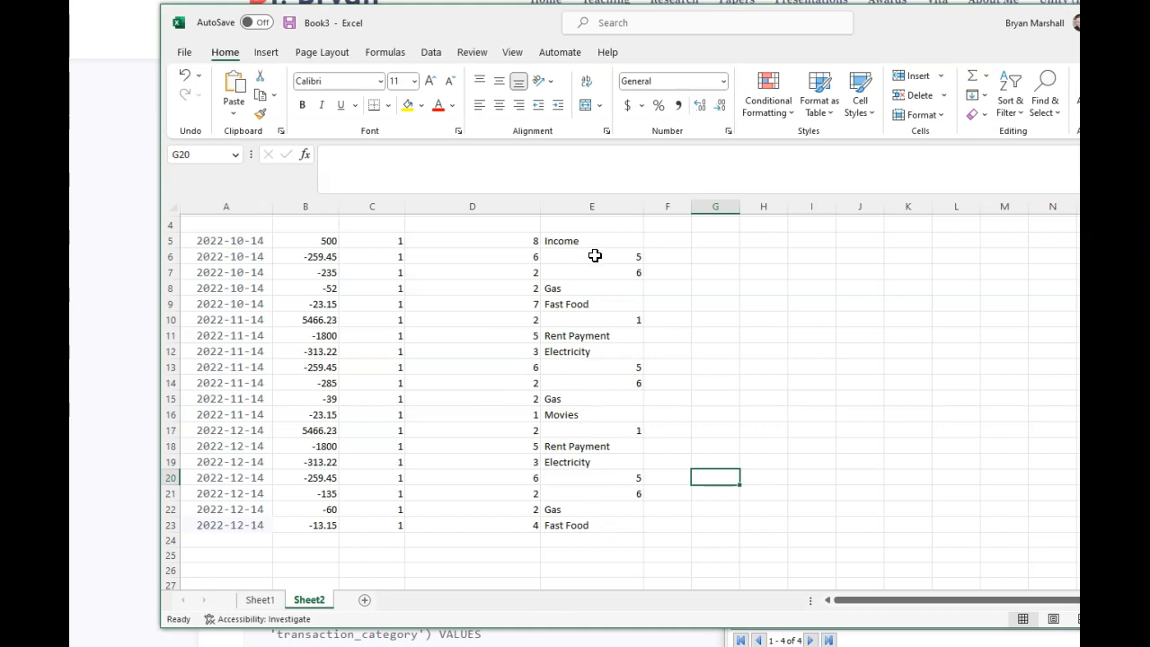
left_click(591, 240)
type("3")
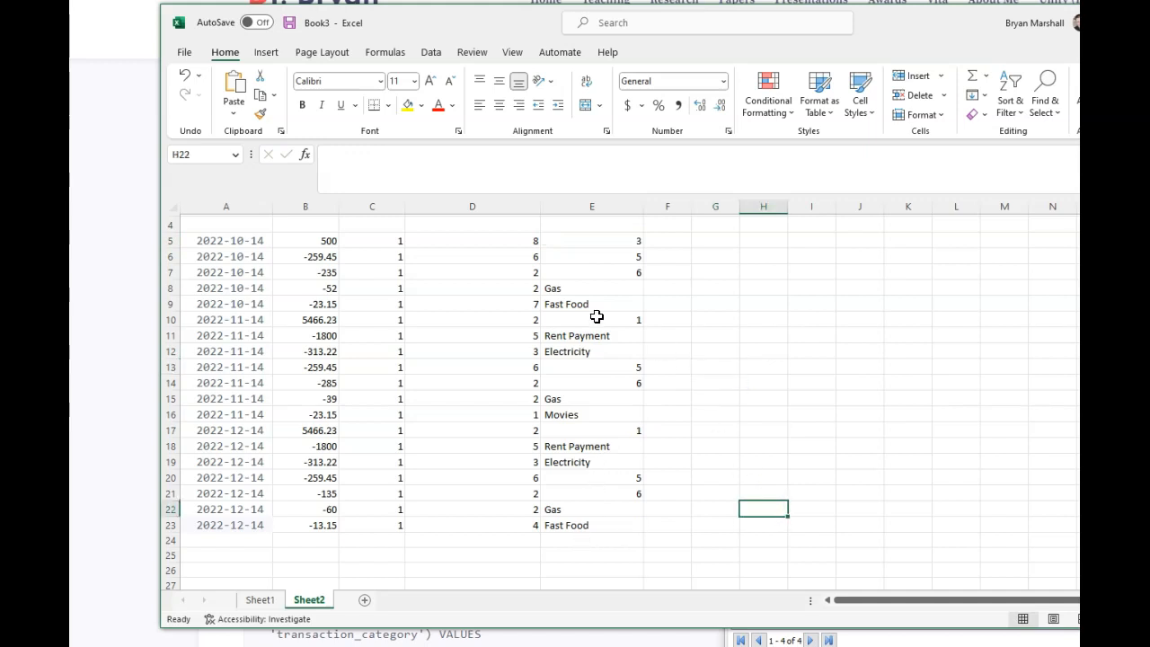
mouse_move(575, 287)
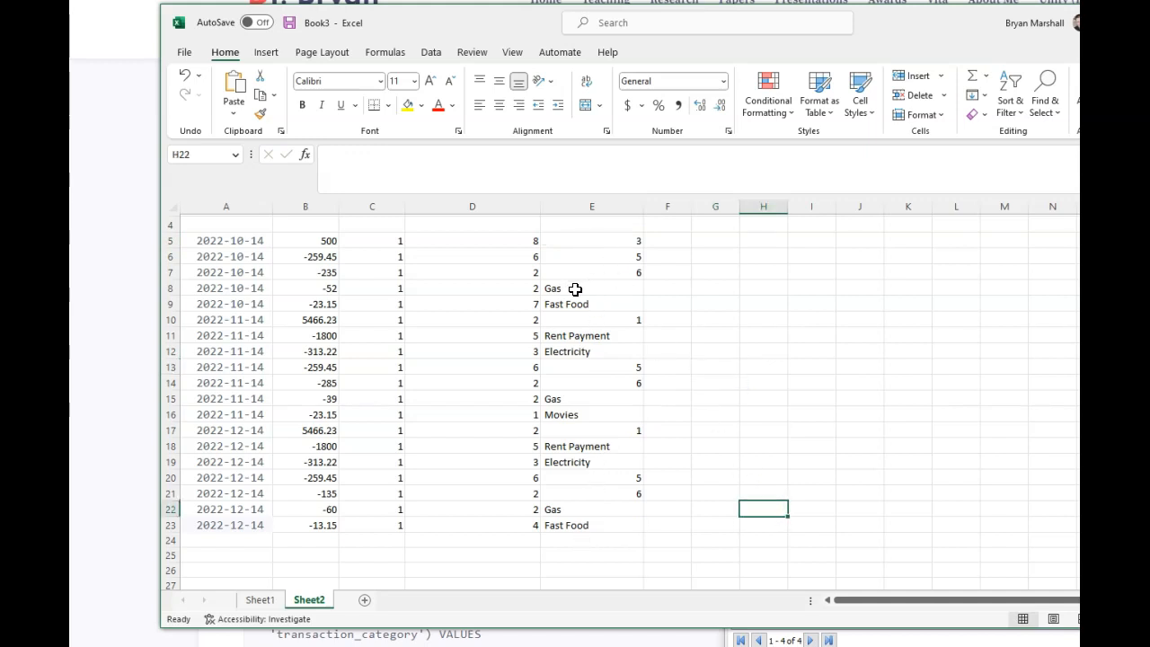
Step: Replace the Gas, Fast Food, Rent Payment and remaining category cells with their numeric IDs
left_click(591, 287)
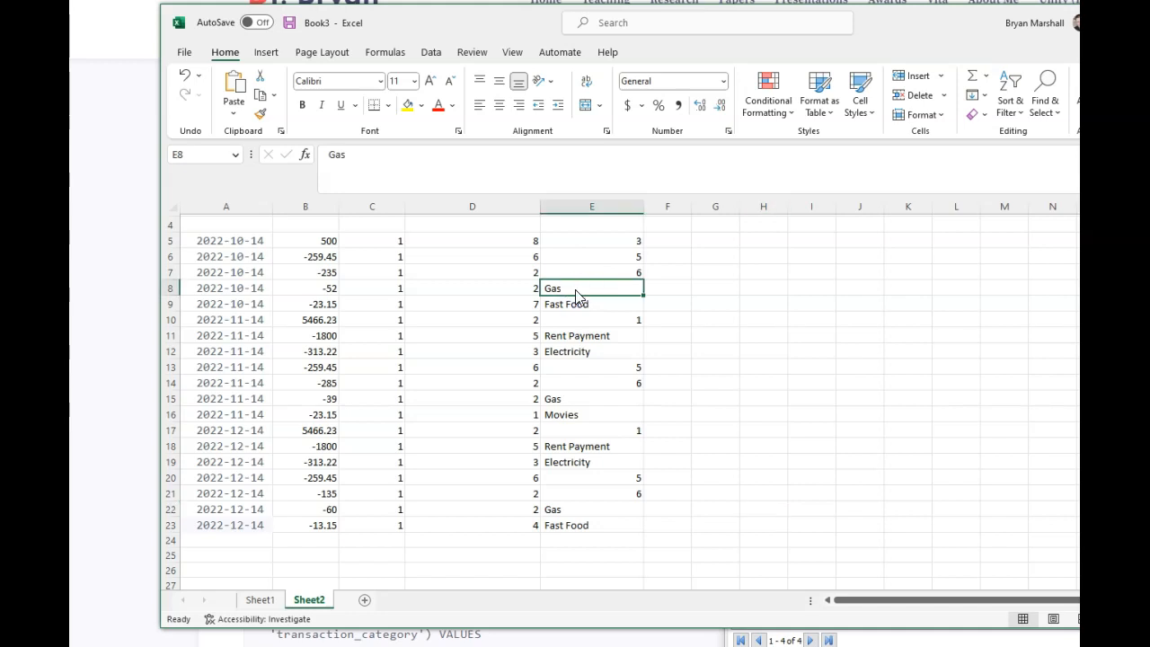
left_click(591, 399)
type("8")
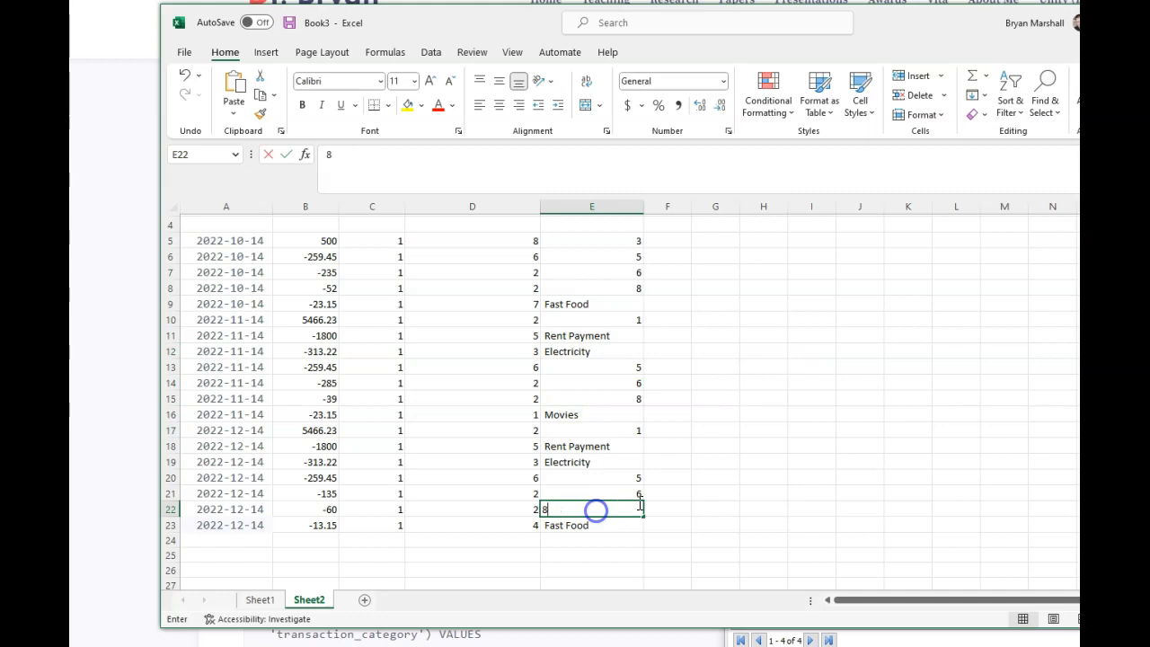
left_click(591, 304)
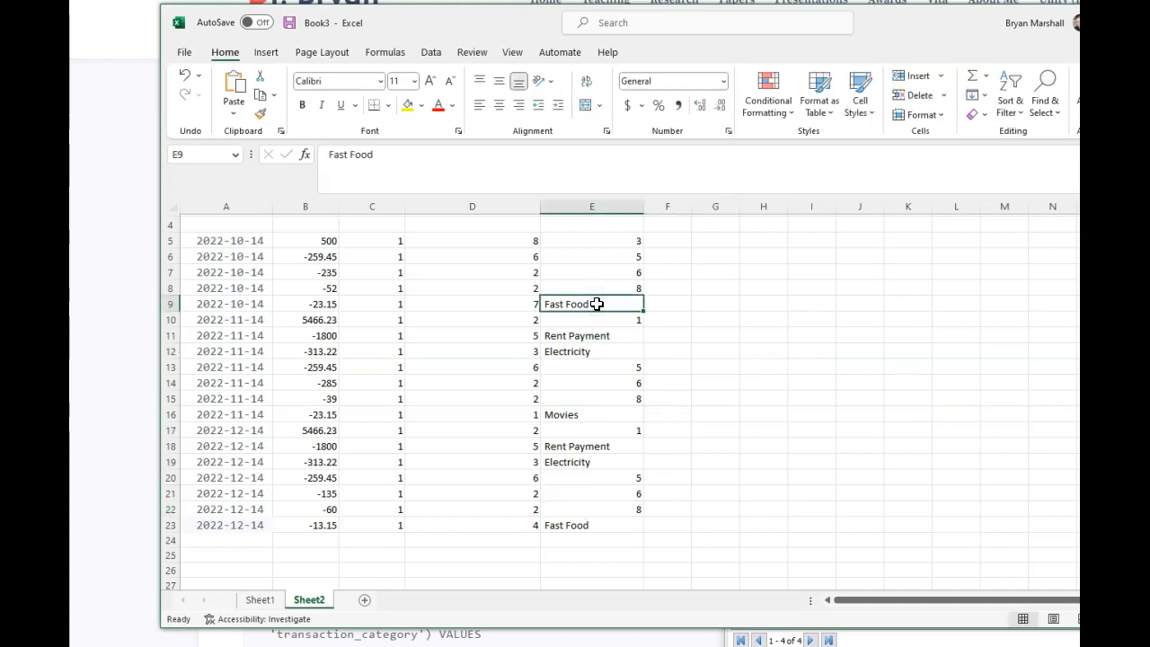
type("7")
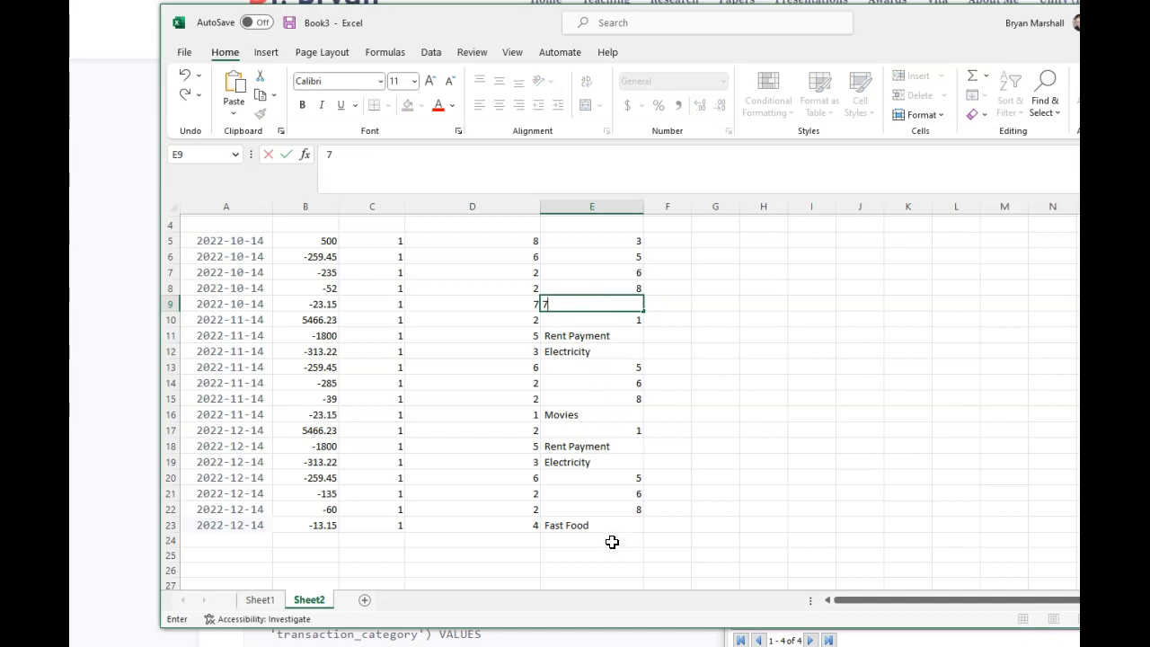
left_click(591, 336)
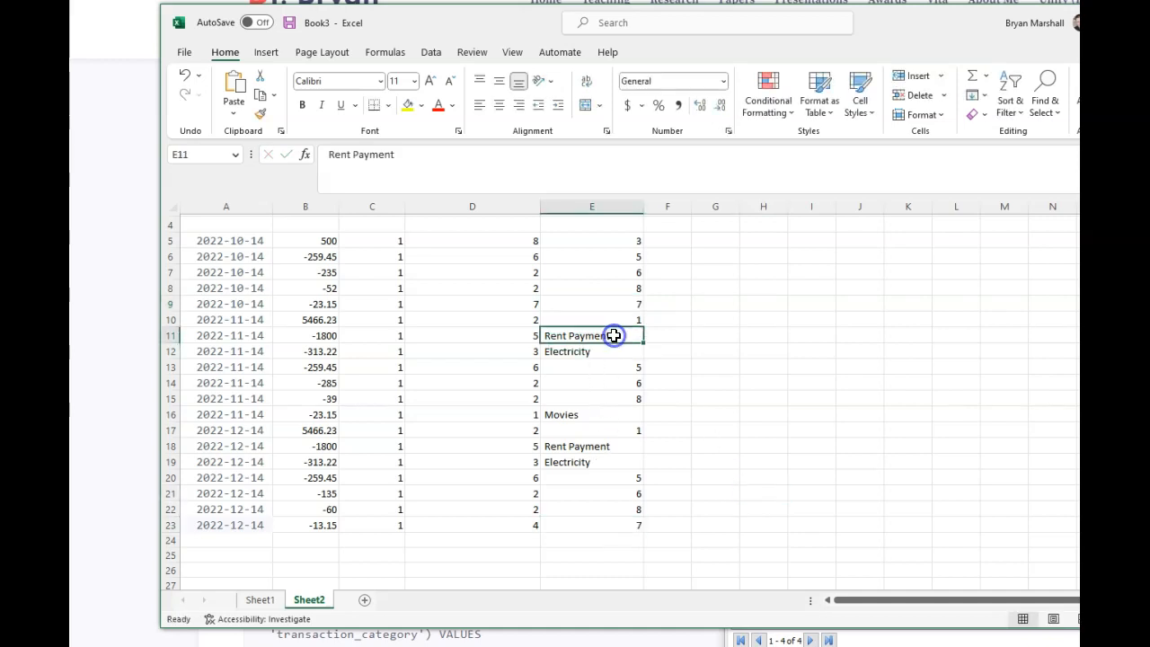
type("2")
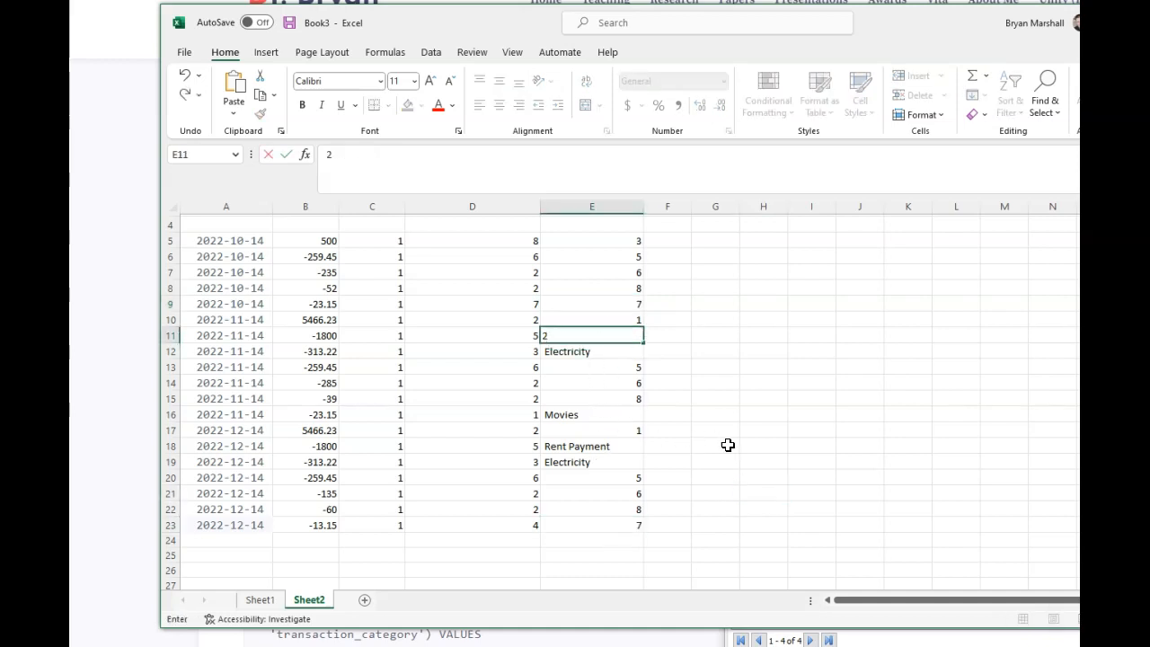
left_click(591, 351)
type("4")
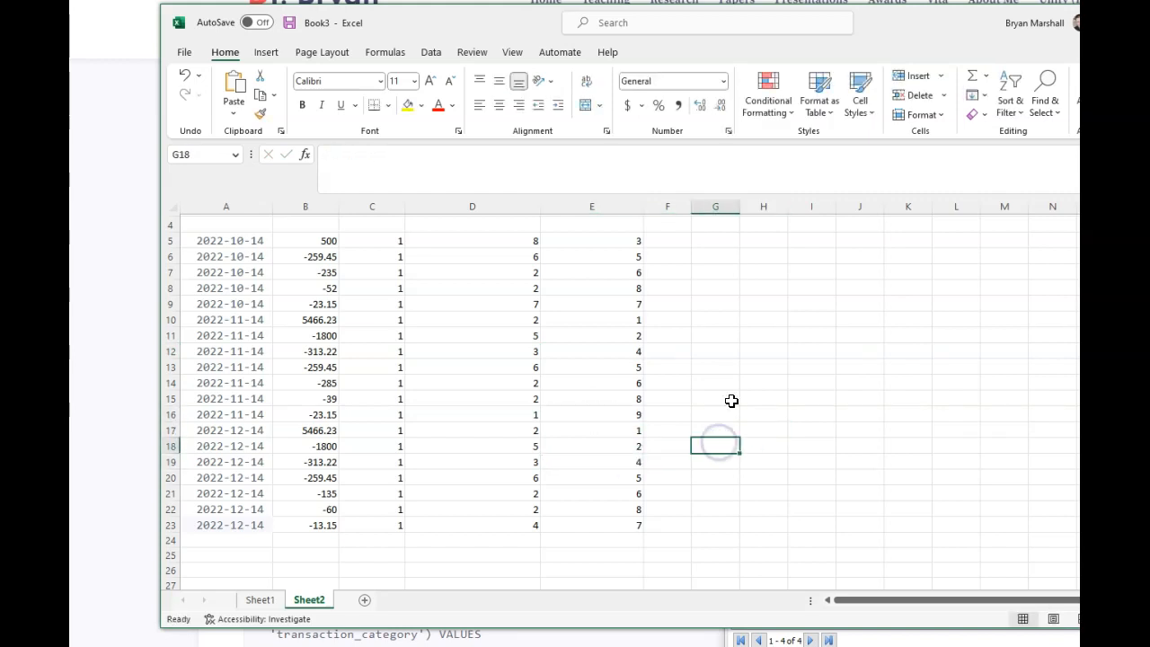
Step: Copy the prepared transaction rows A5:E23, dates through category IDs
left_click_drag(226, 241, 602, 515)
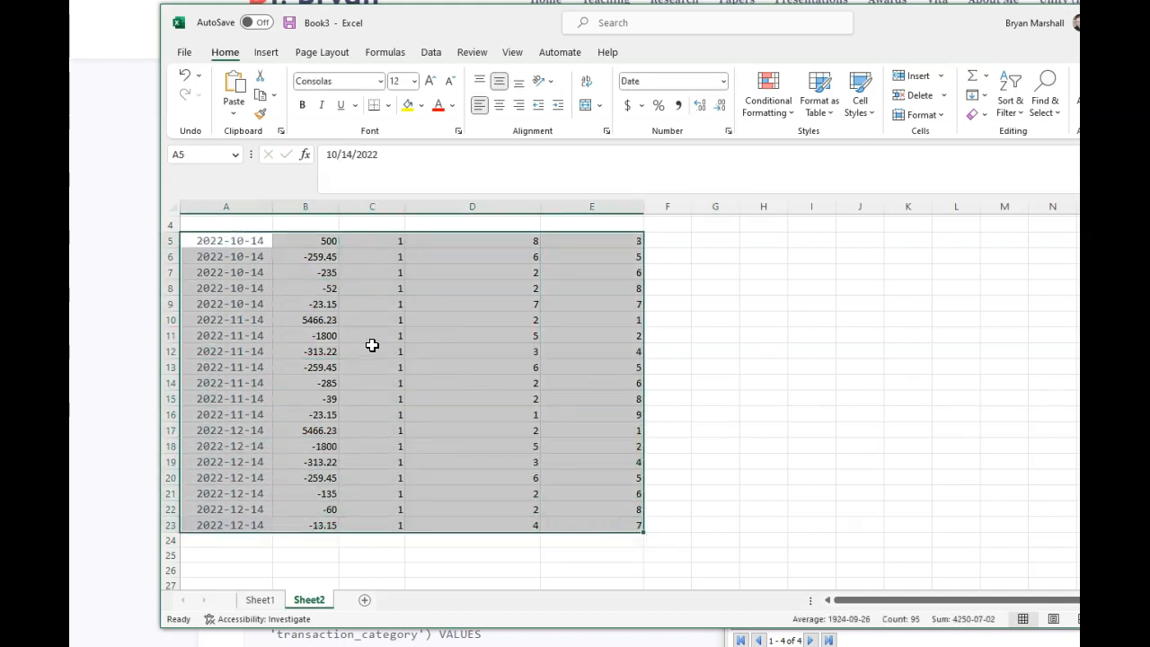
key("ctrl+c")
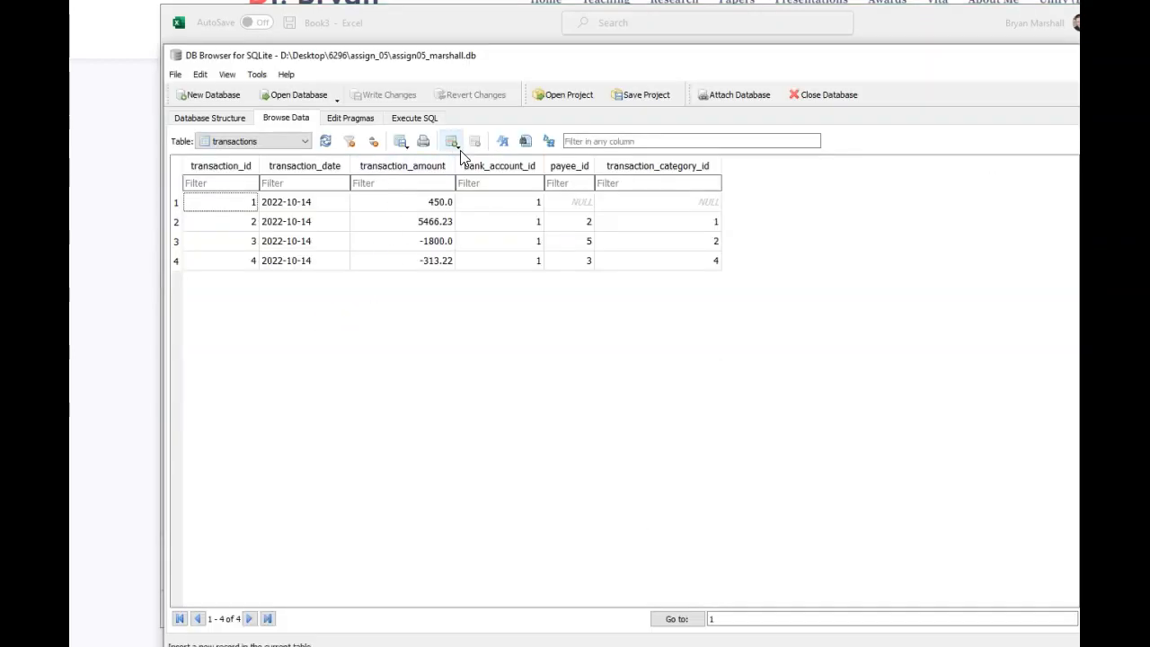
Step: Add empty records until transactions has 23 rows and select row 5's transaction_date cell
left_click(451, 141)
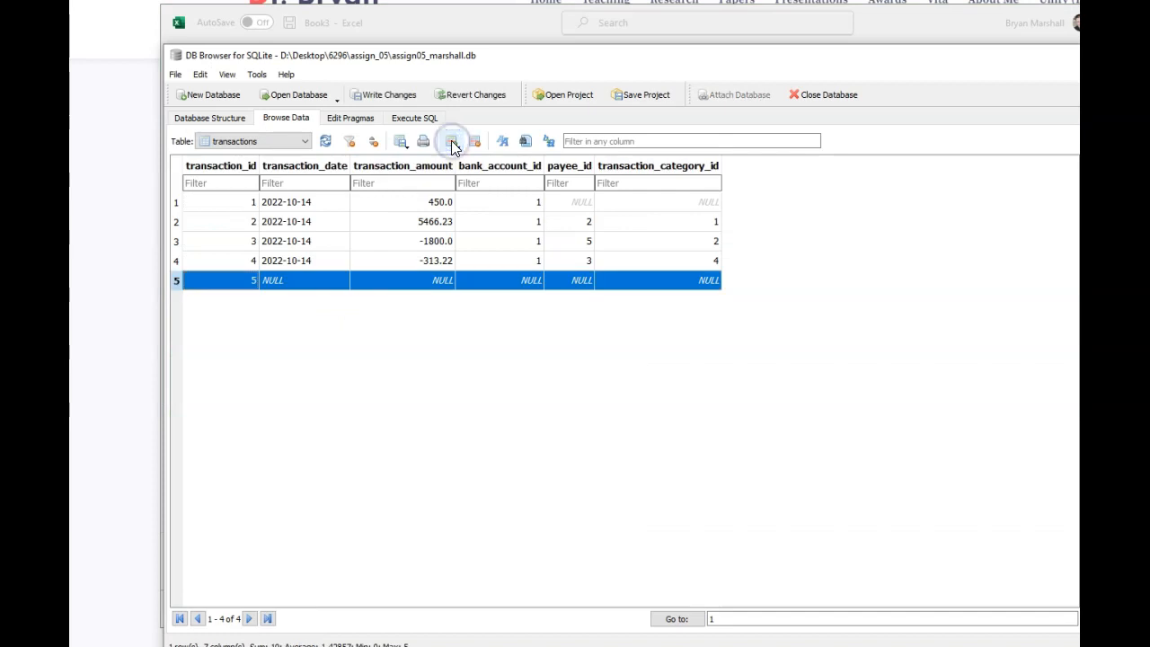
left_click(453, 140)
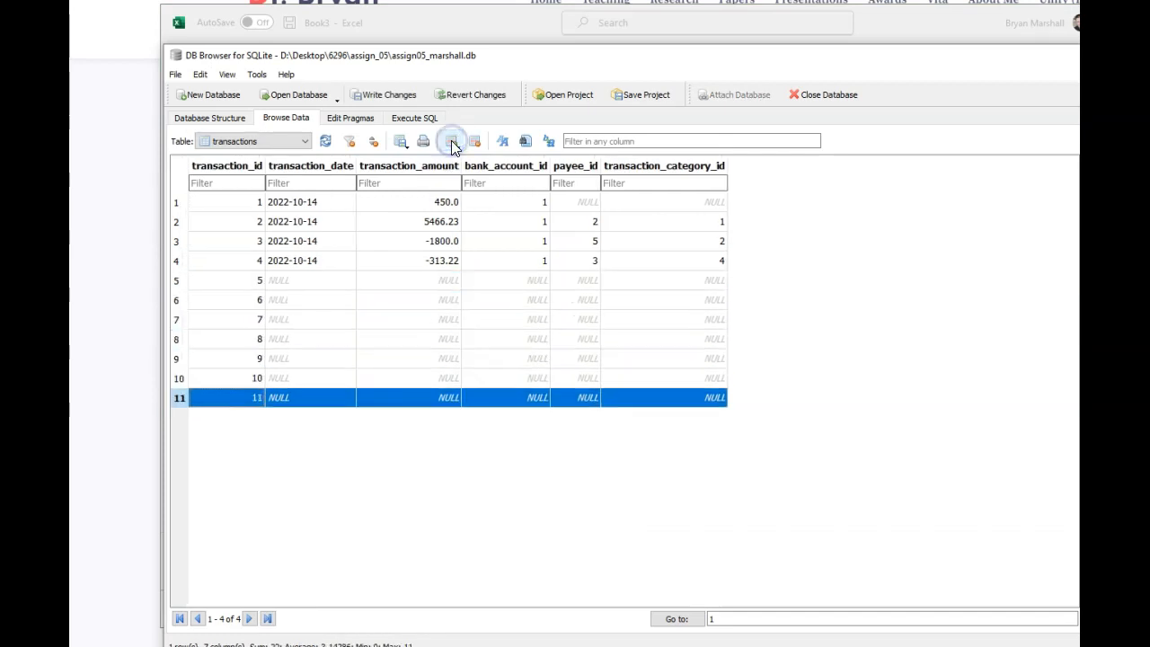
left_click(451, 140)
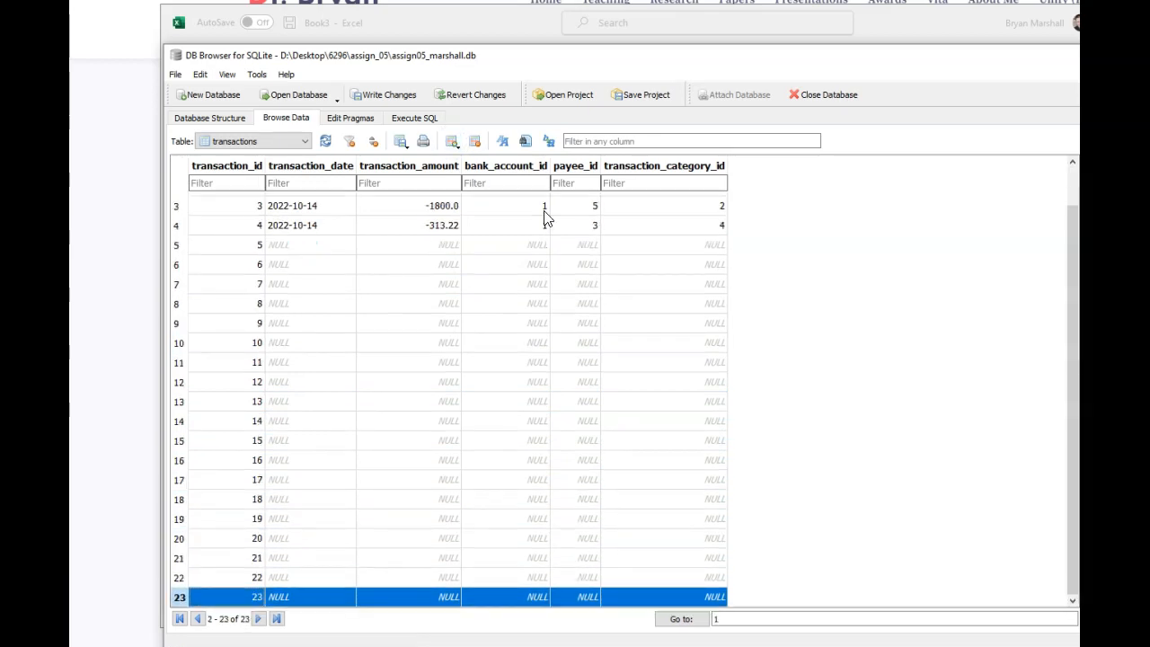
left_click(309, 245)
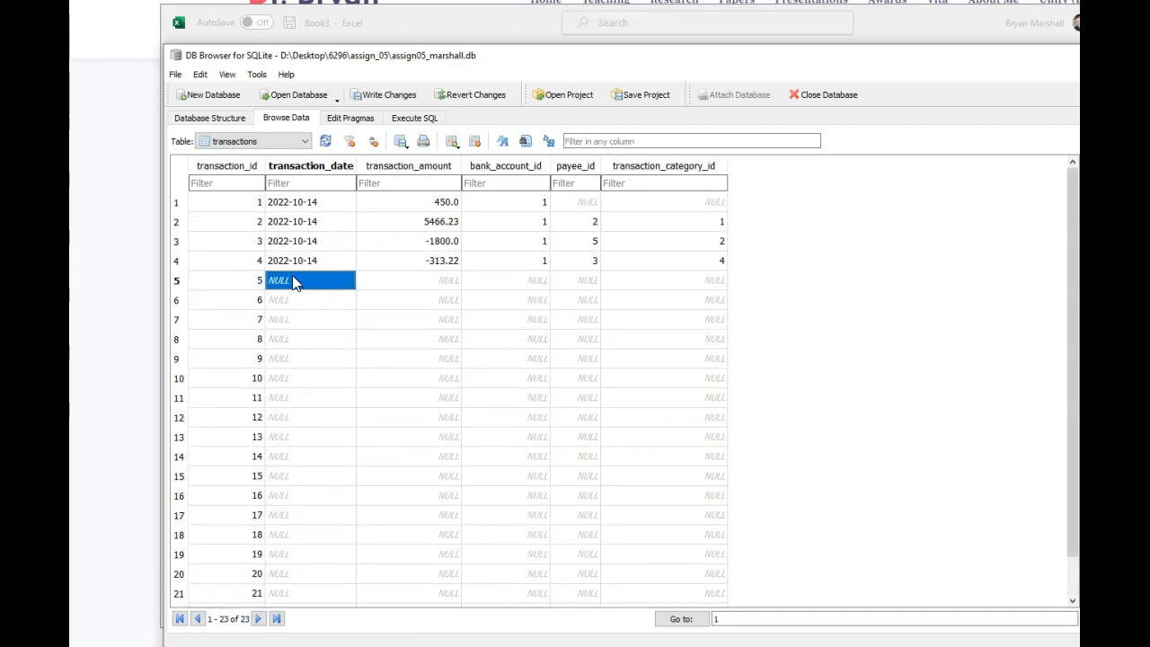
Step: Paste the Excel rows into rows 5–23, confirming the clipboard-size warning
scroll("down", 3)
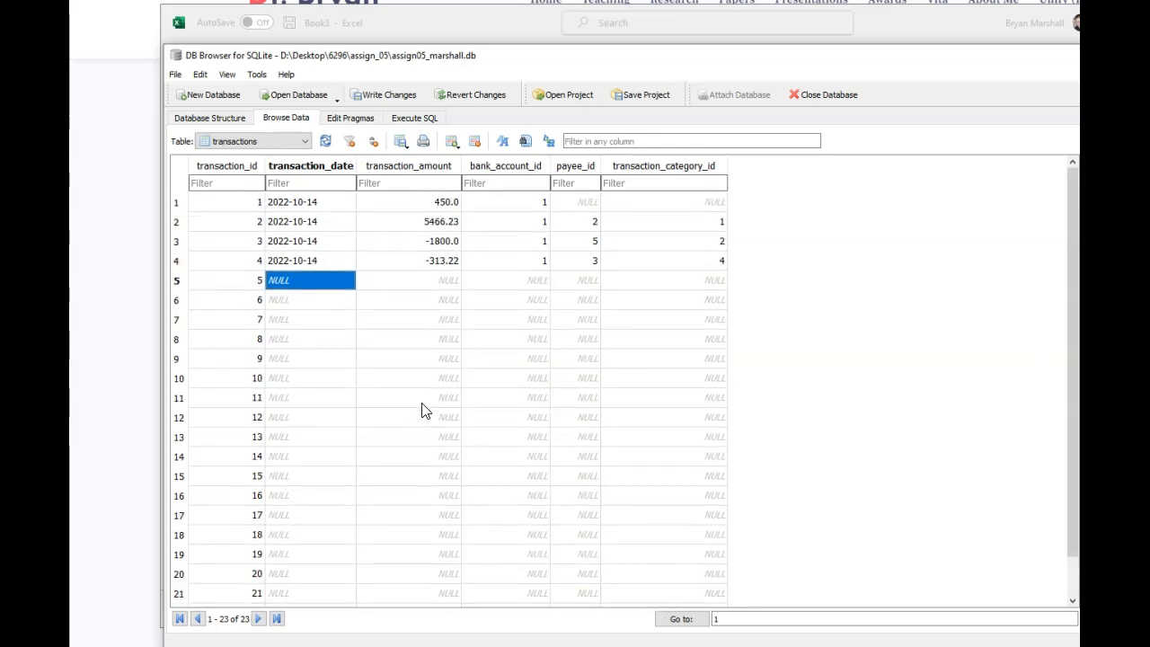
key("ctrl+v")
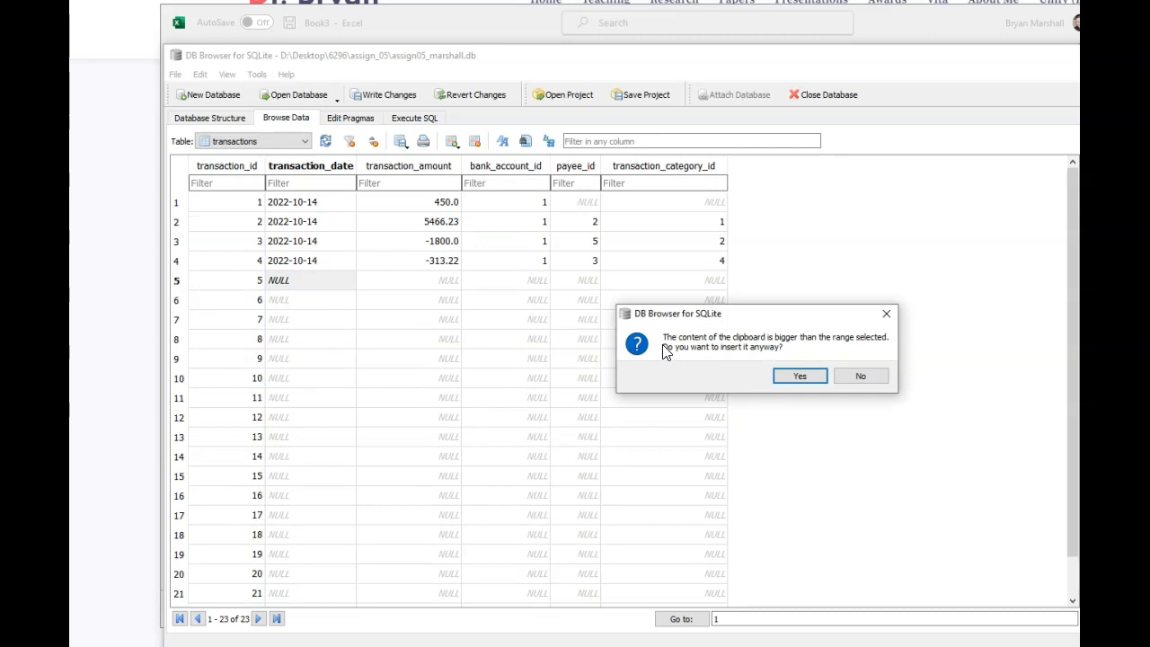
left_click(798, 376)
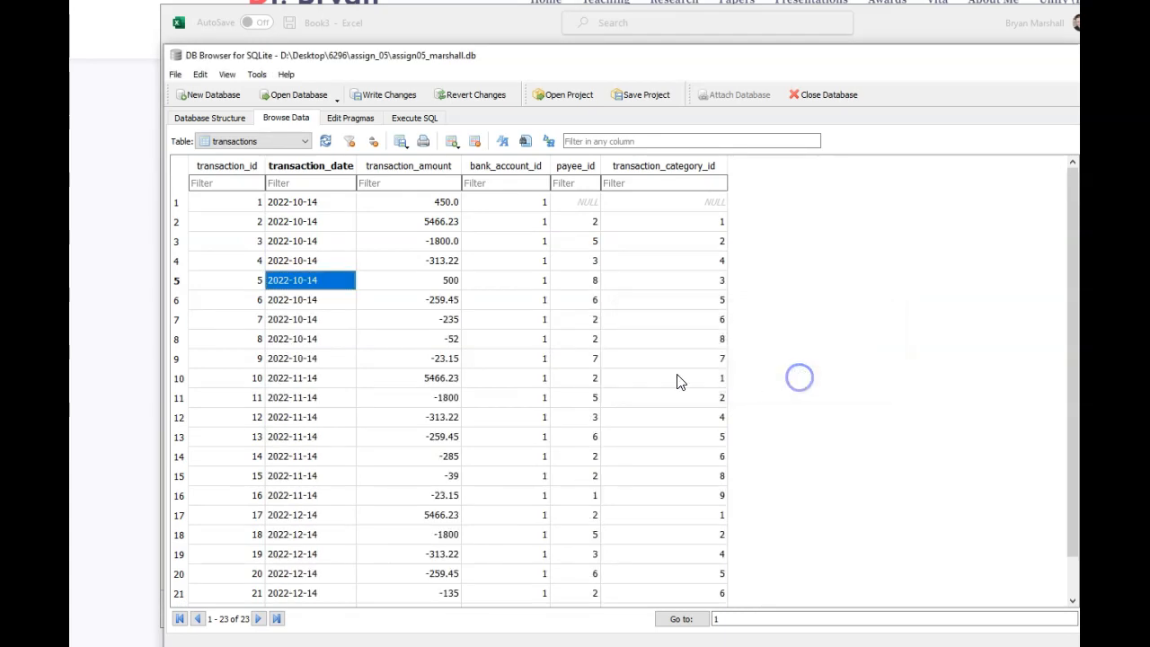